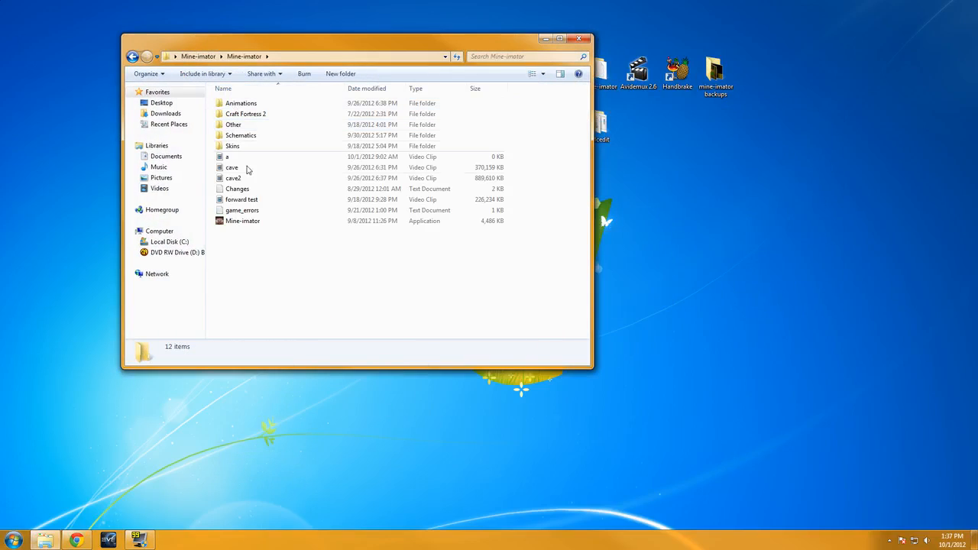
Step: Launch the Mine-imator application from its folder in Windows Explorer
left_click(243, 220)
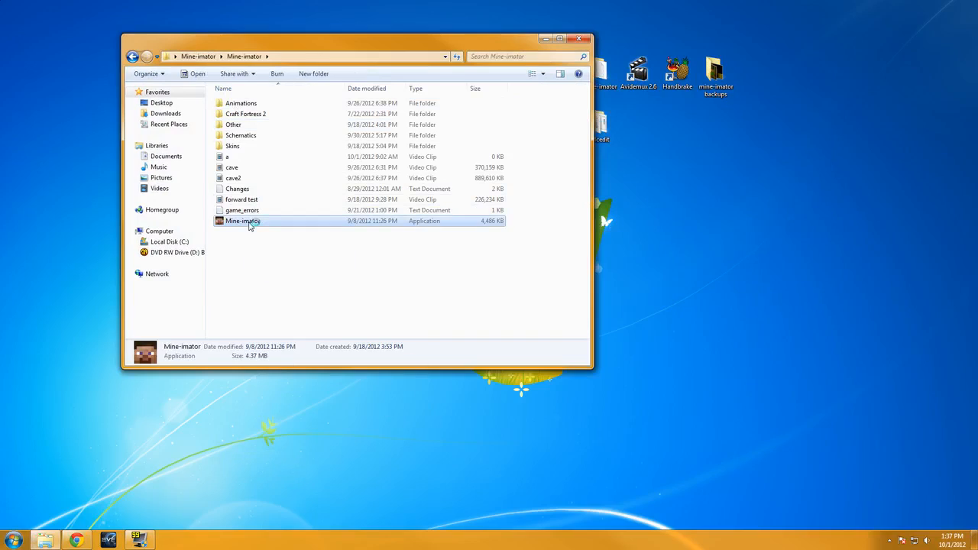
double_click(243, 220)
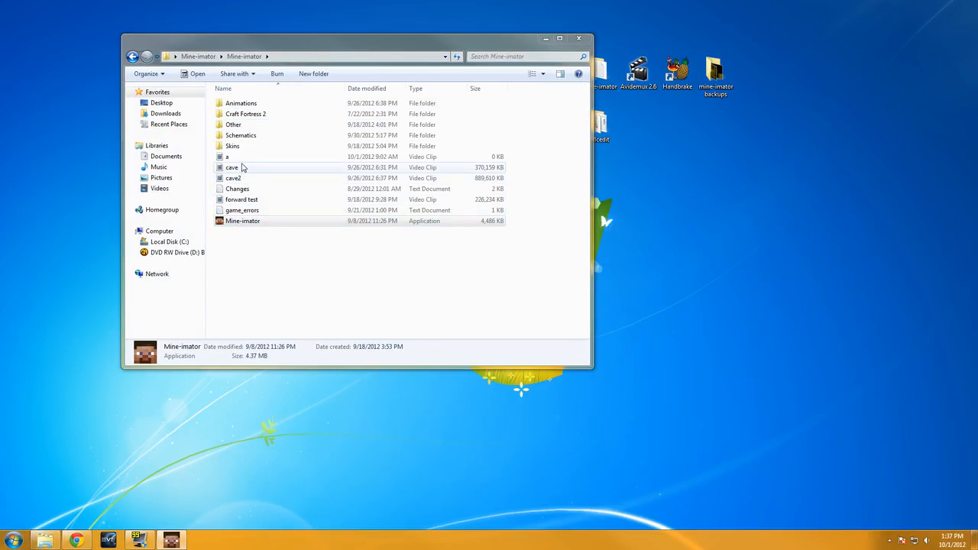
Step: Start Mine-imator past the splash, add two characters and set Character 2's model to Zombie
double_click(241, 220)
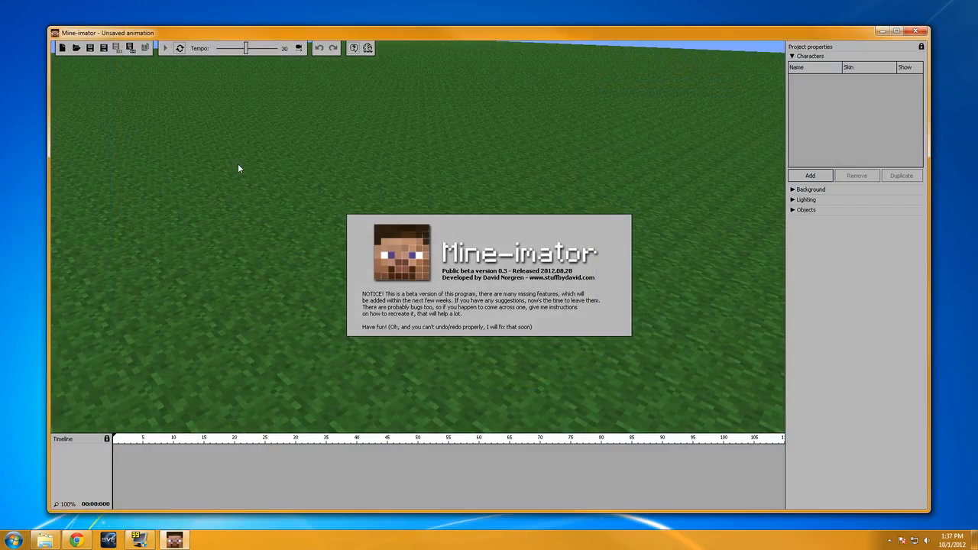
left_click(905, 33)
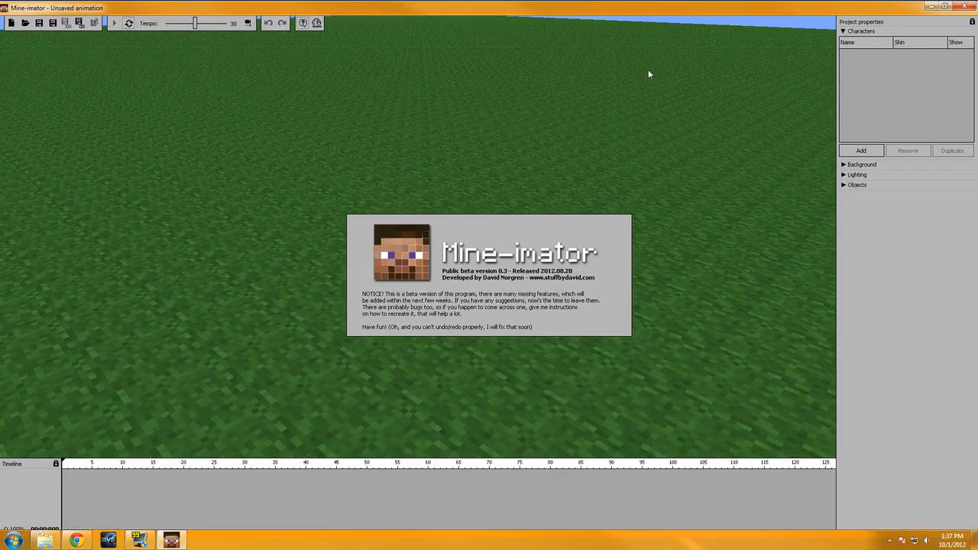
mouse_move(447, 130)
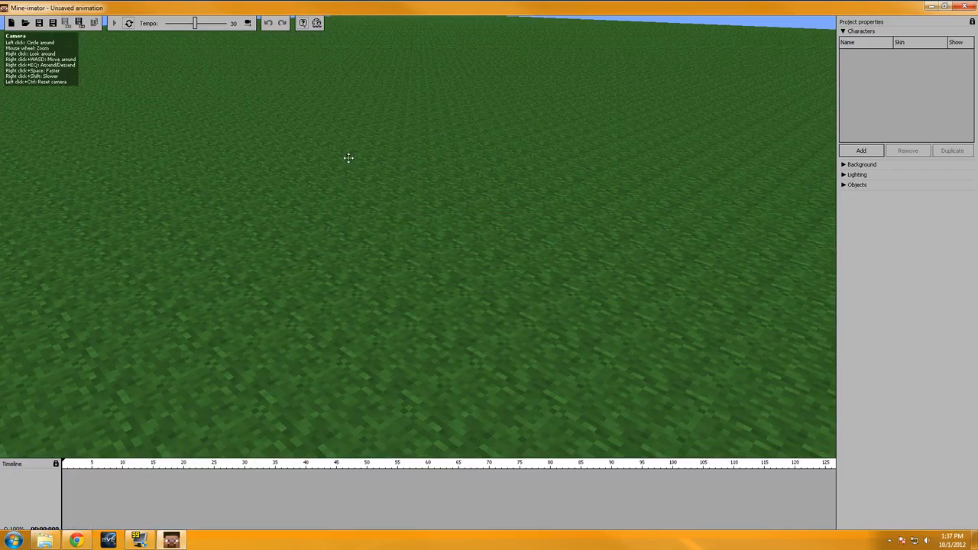
mouse_move(835, 147)
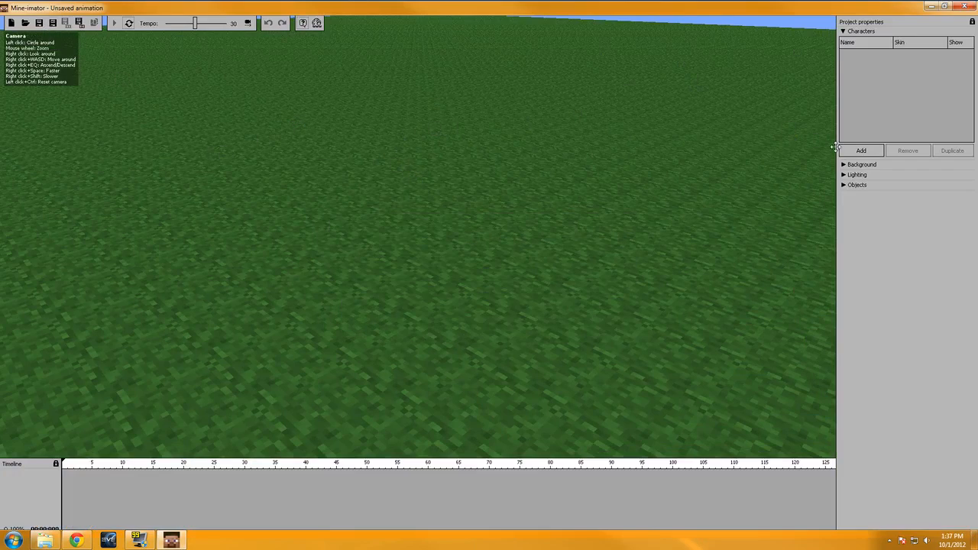
left_click(862, 150)
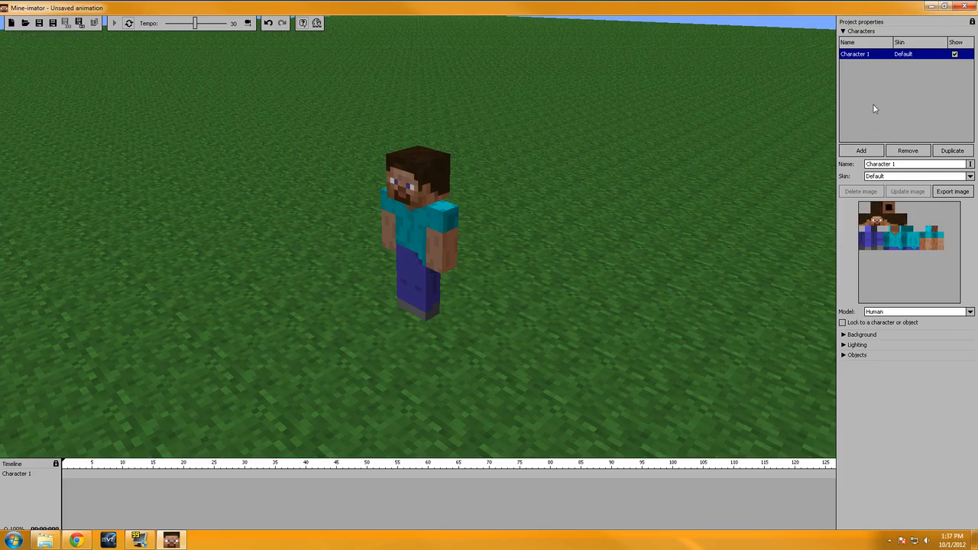
left_click(860, 150)
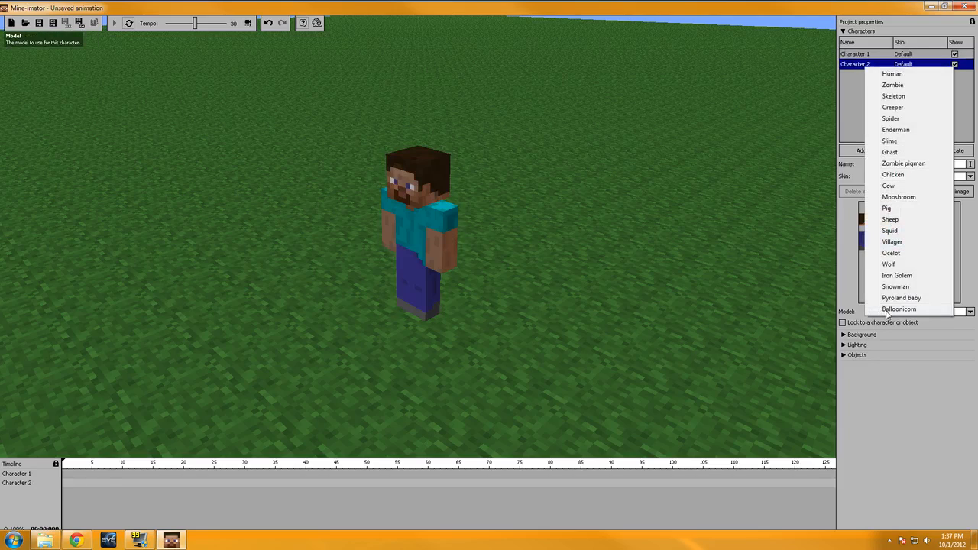
left_click(893, 85)
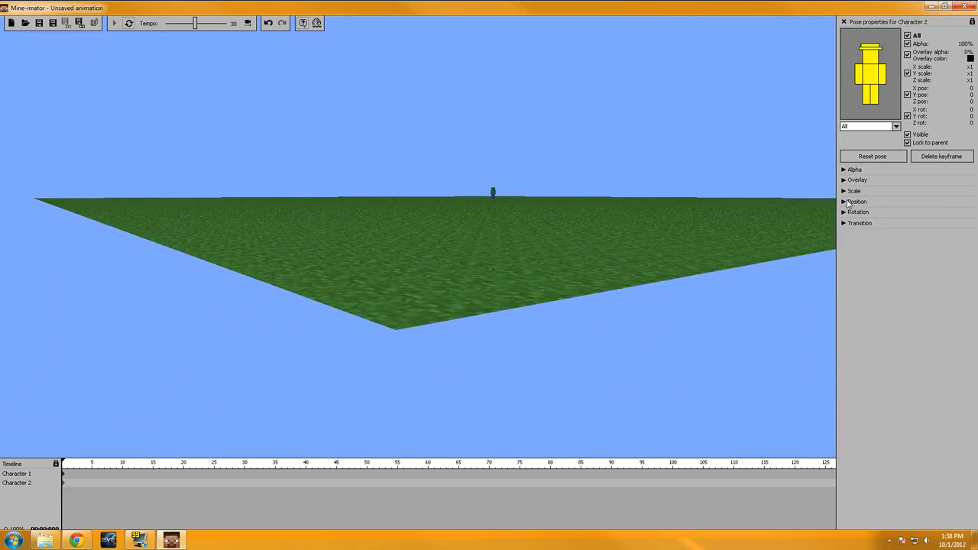
Step: Jump the zombie's position to the camera's location and copy those coordinates
left_click(858, 202)
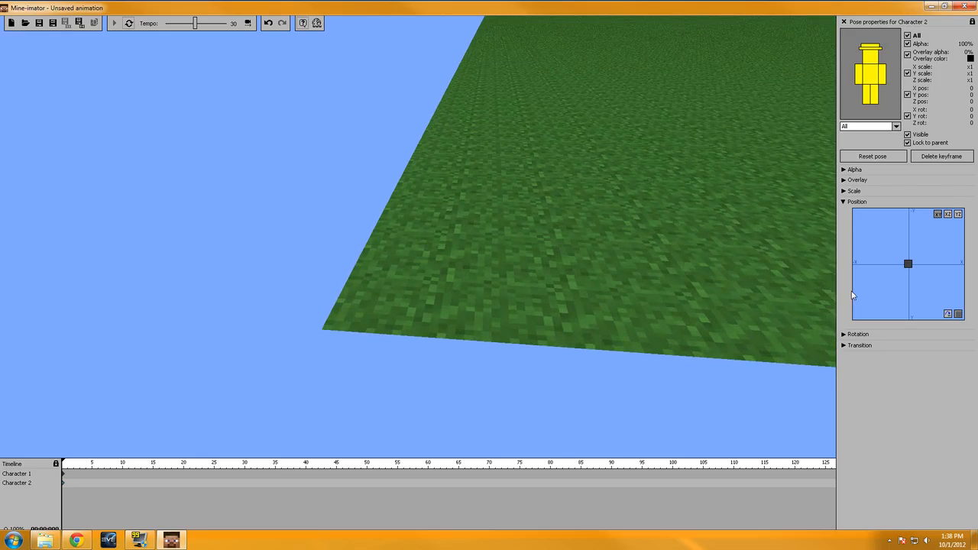
right_click(909, 263)
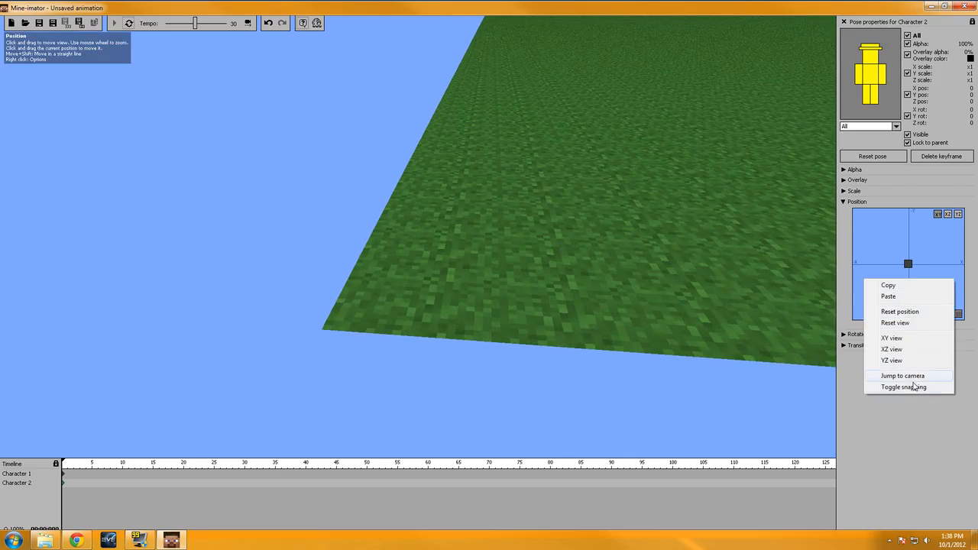
left_click(902, 376)
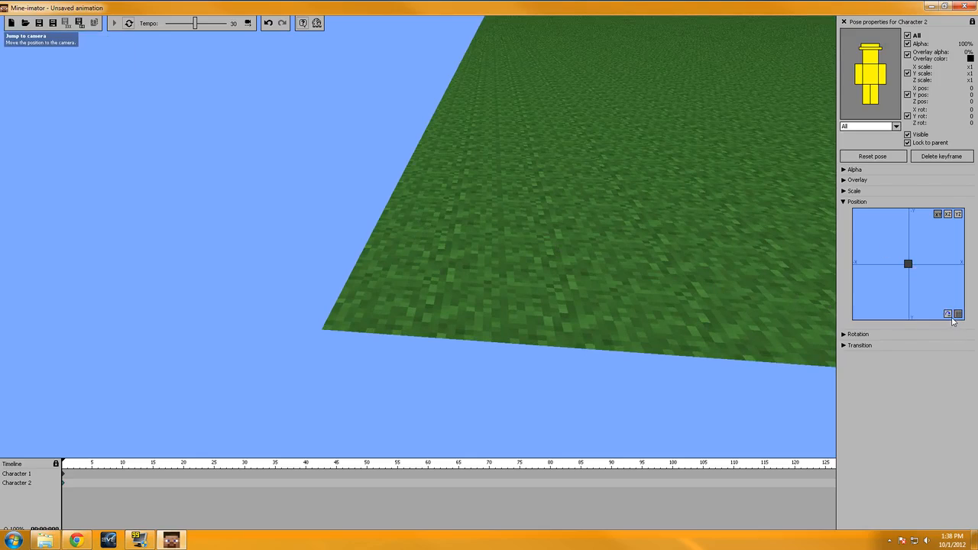
mouse_move(884, 290)
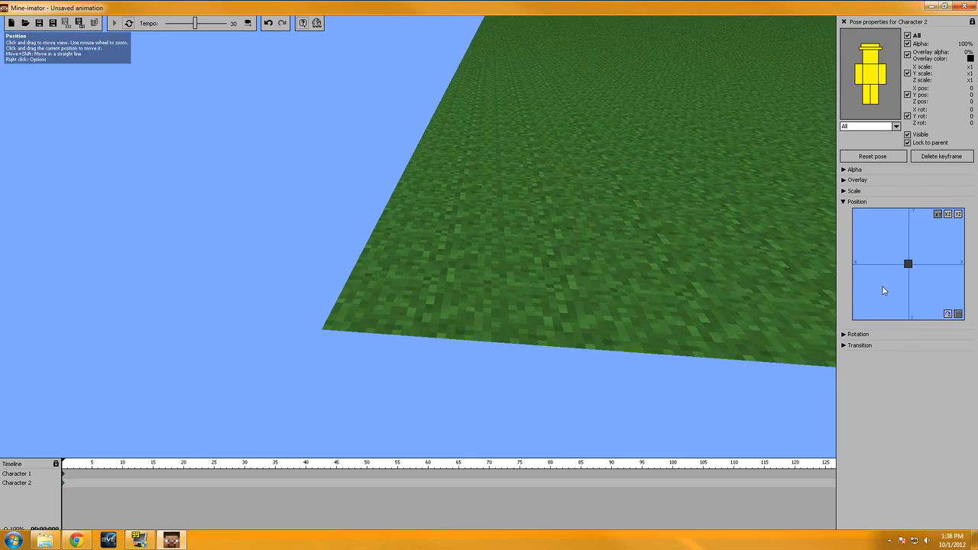
right_click(908, 263)
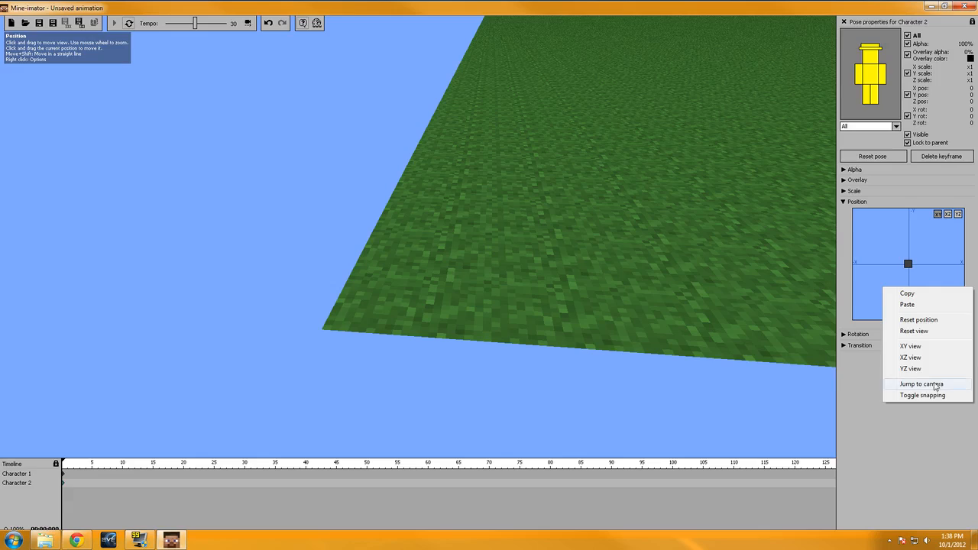
left_click(921, 384)
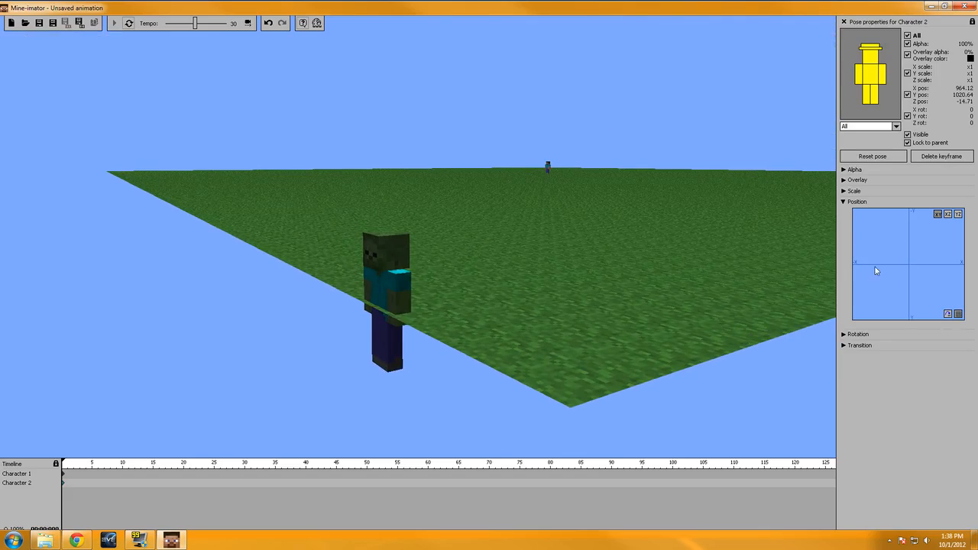
right_click(887, 272)
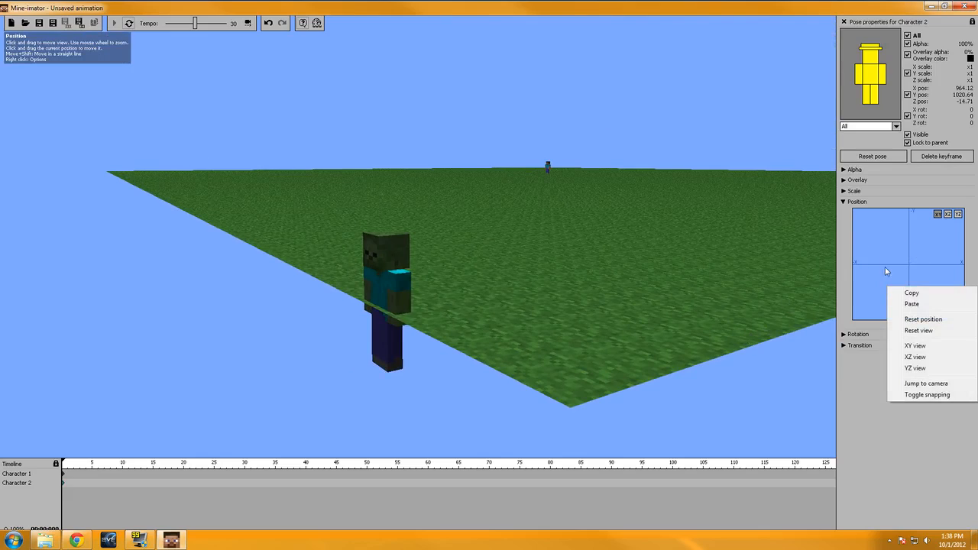
left_click(920, 330)
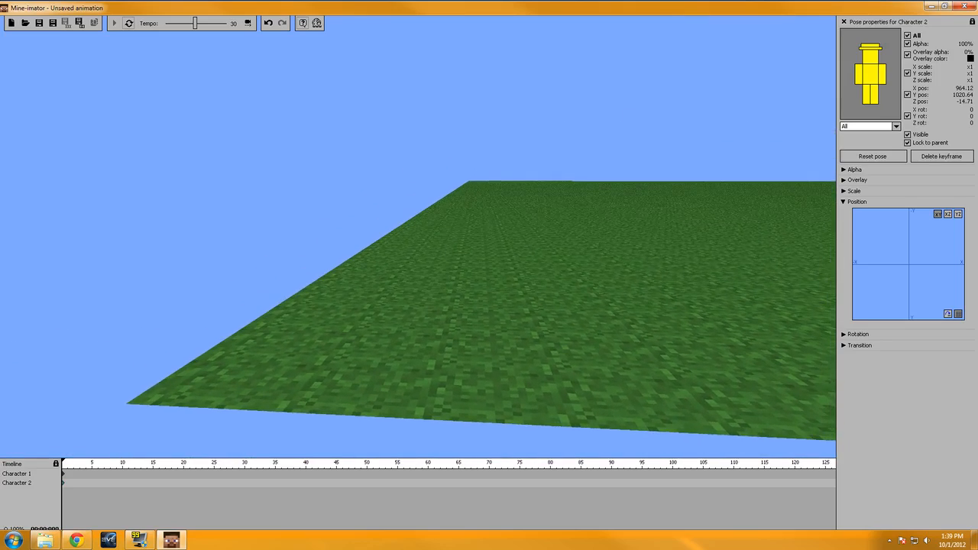
mouse_move(64, 480)
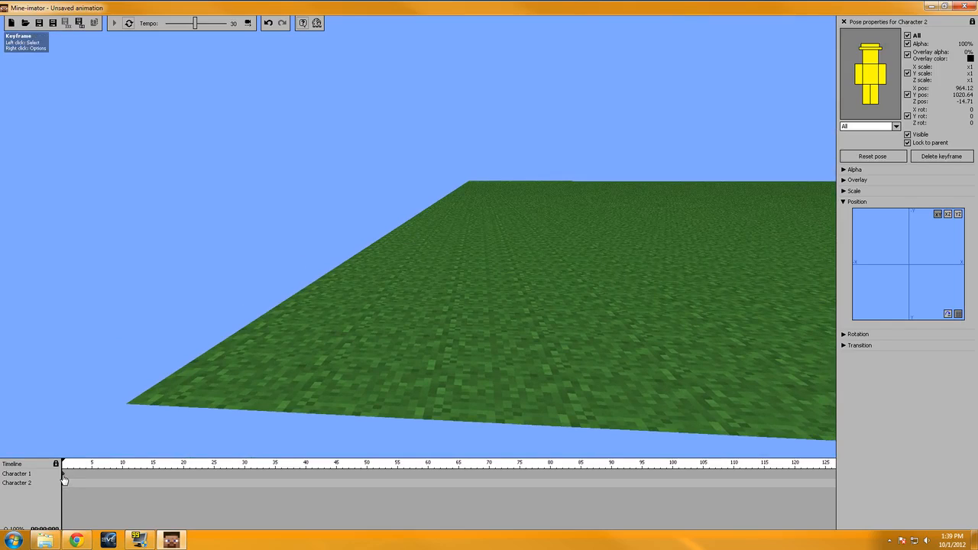
Step: Select Steve's first keyframe and move the camera over the grass beside him
right_click(908, 263)
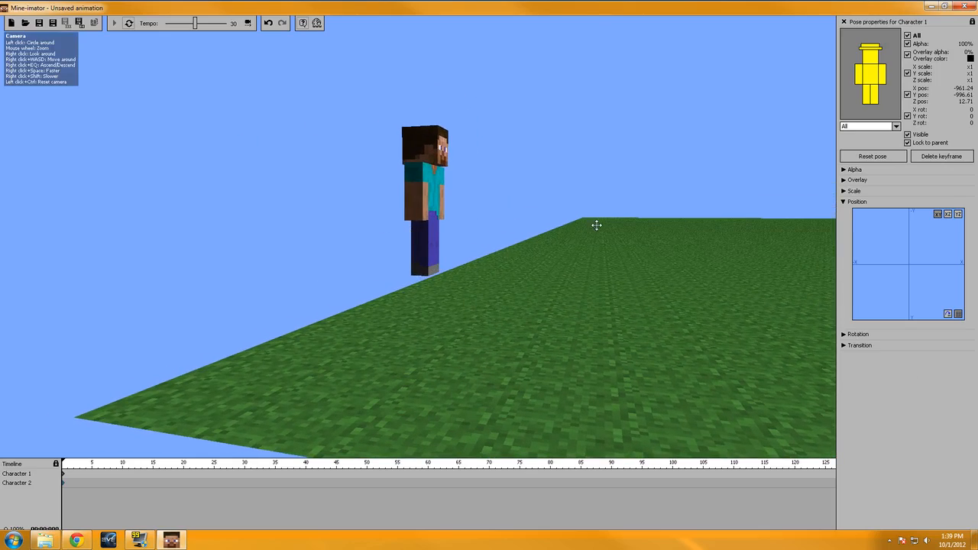
left_click_drag(596, 227, 612, 236)
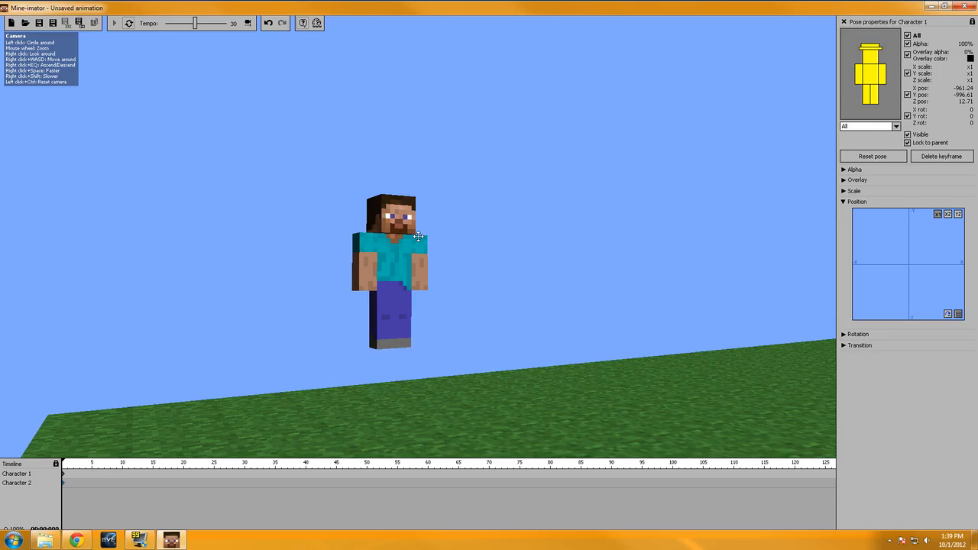
mouse_move(480, 237)
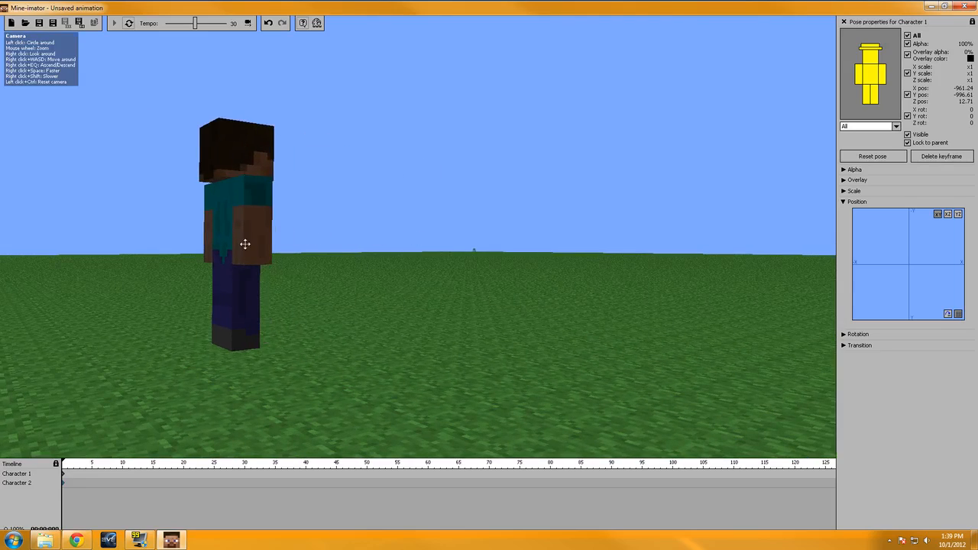
mouse_move(238, 228)
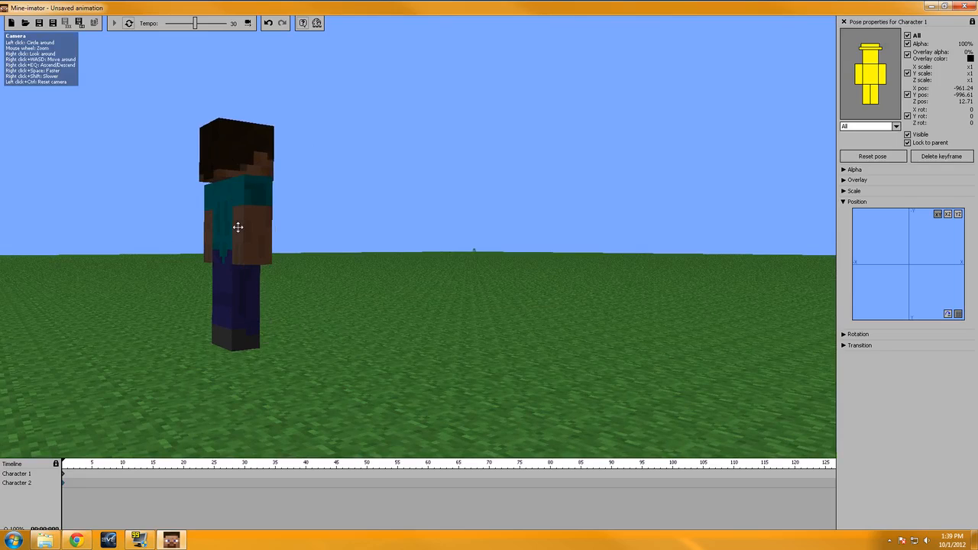
left_click_drag(237, 227, 349, 222)
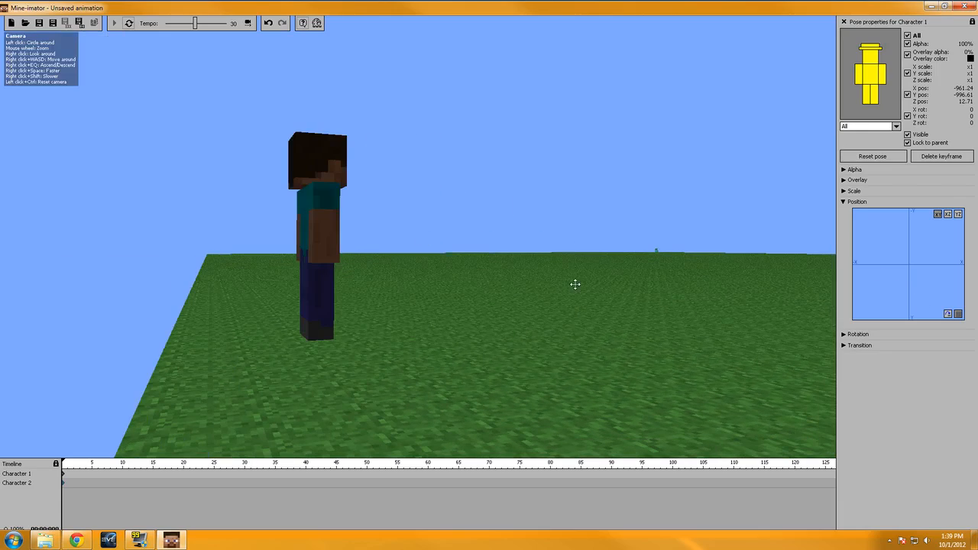
mouse_move(442, 325)
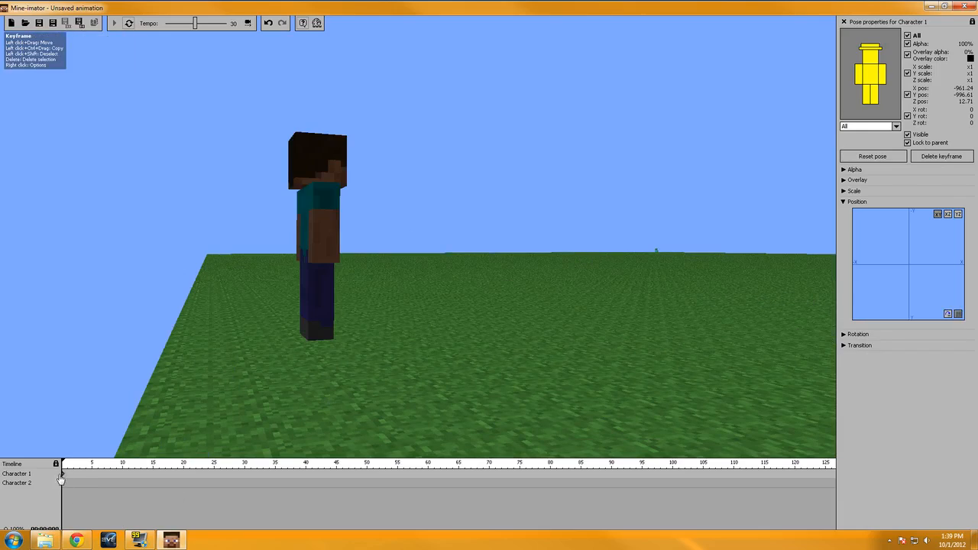
Step: Paste the copied position into Steve's starting keyframe
right_click(906, 252)
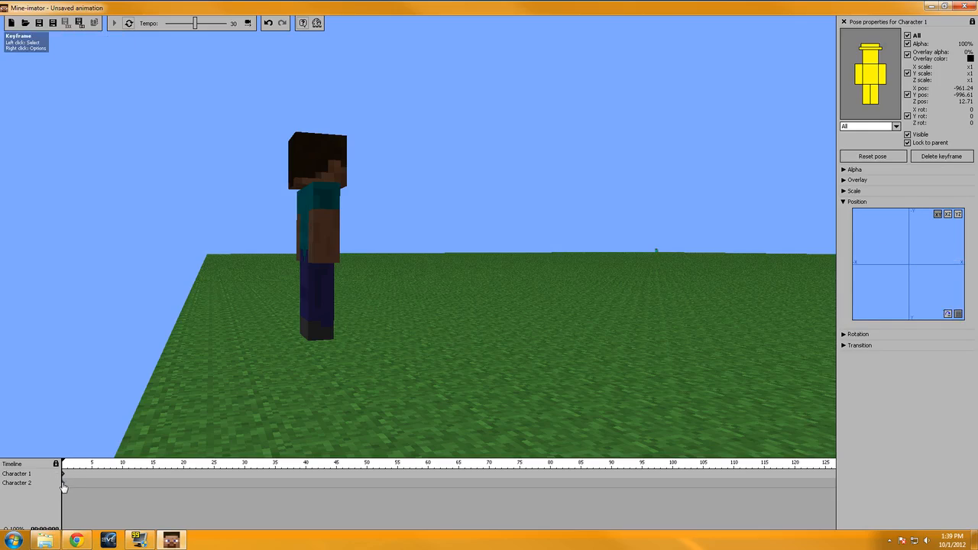
right_click(902, 263)
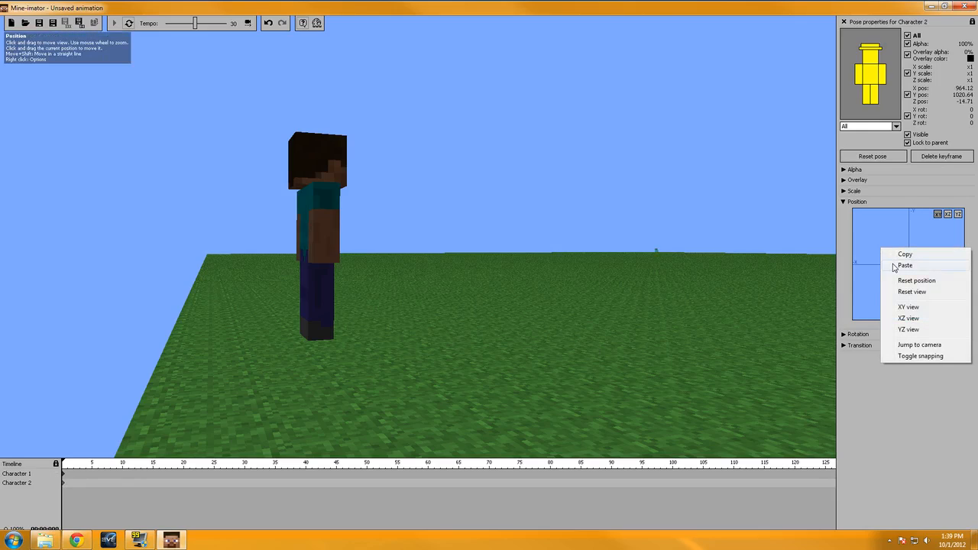
left_click(905, 266)
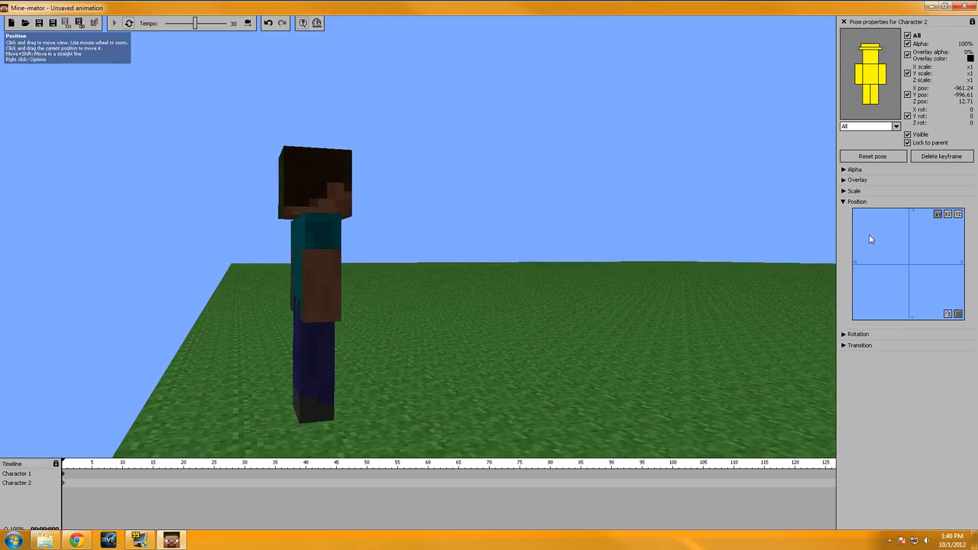
Step: Jump the character to the camera's position and create Steve's keyframe at frame 20
right_click(871, 237)
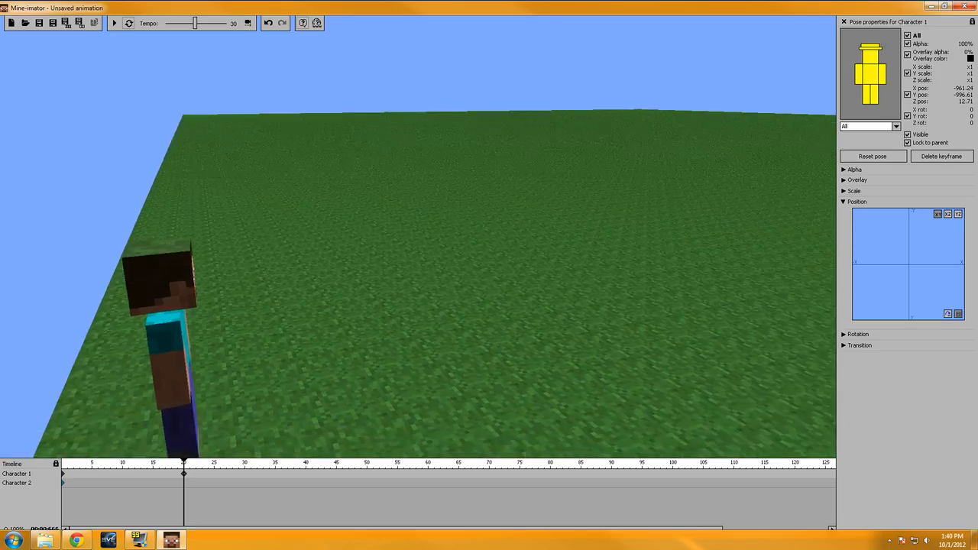
right_click(905, 263)
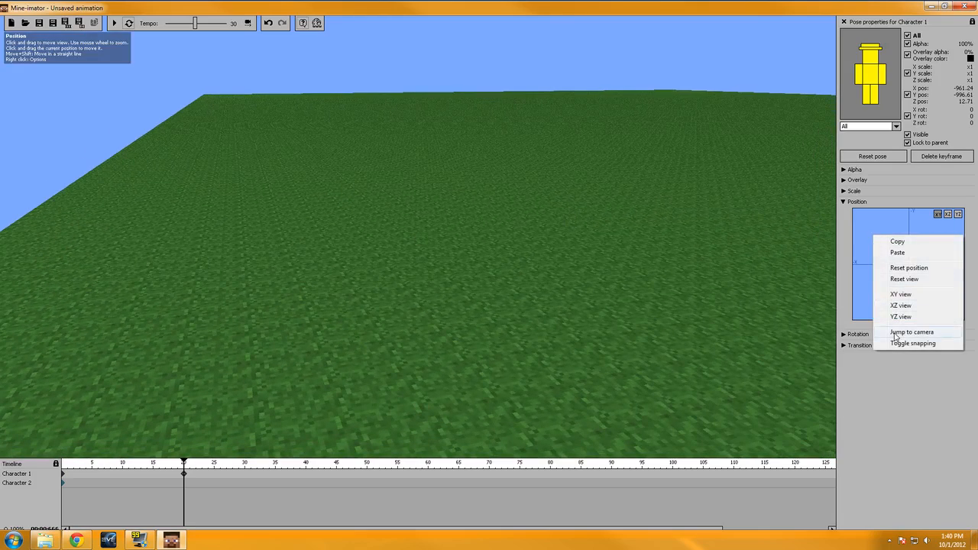
left_click(911, 332)
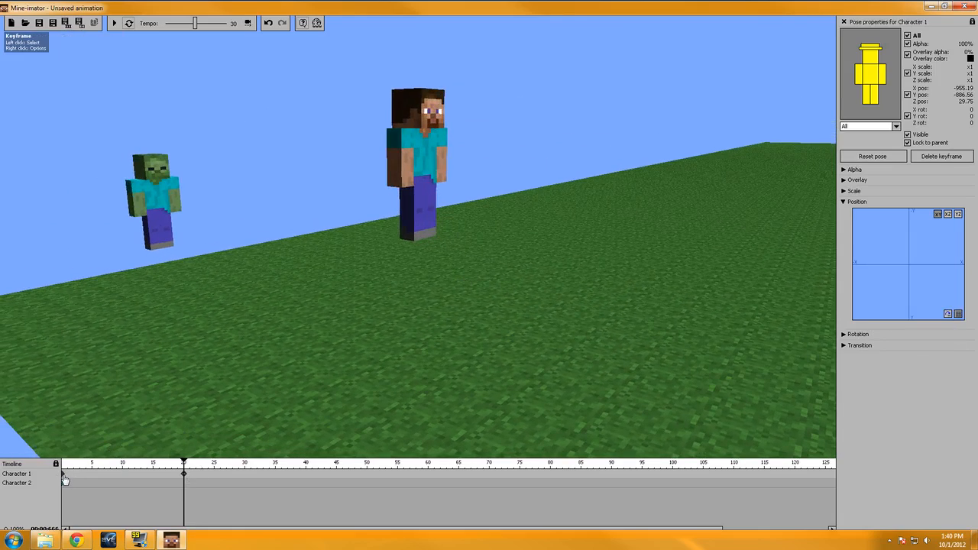
left_click(113, 23)
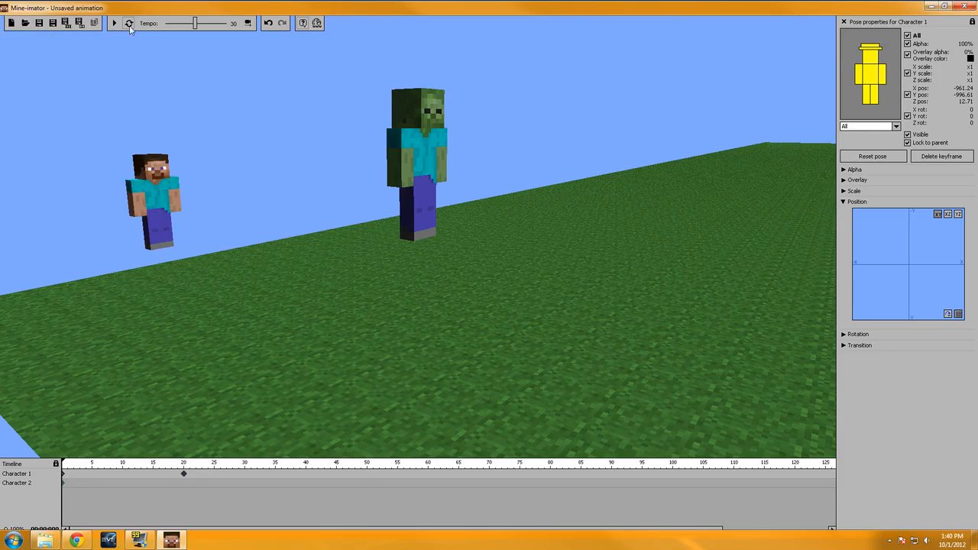
left_click(113, 23)
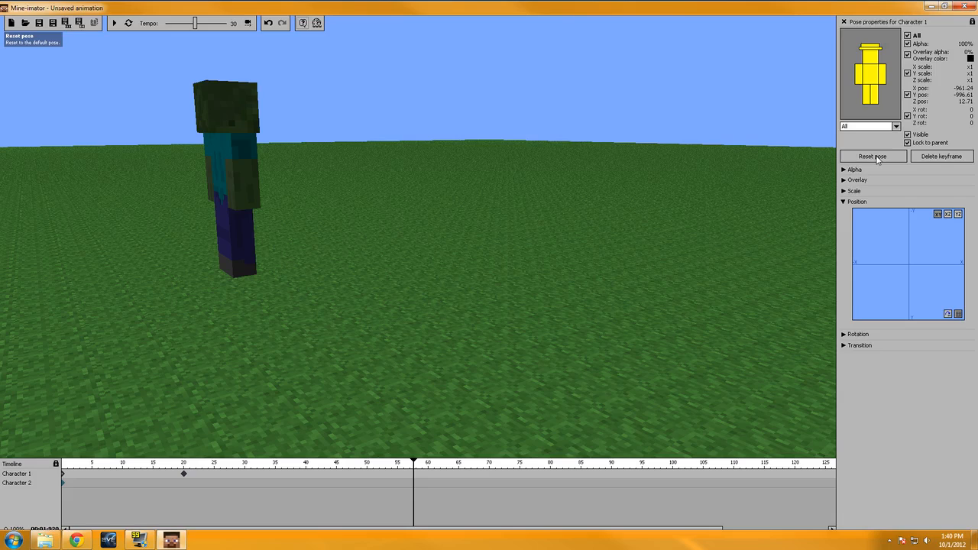
Step: Reset Steve's pose so his position values return to zero, then select Character 2's row
left_click(872, 156)
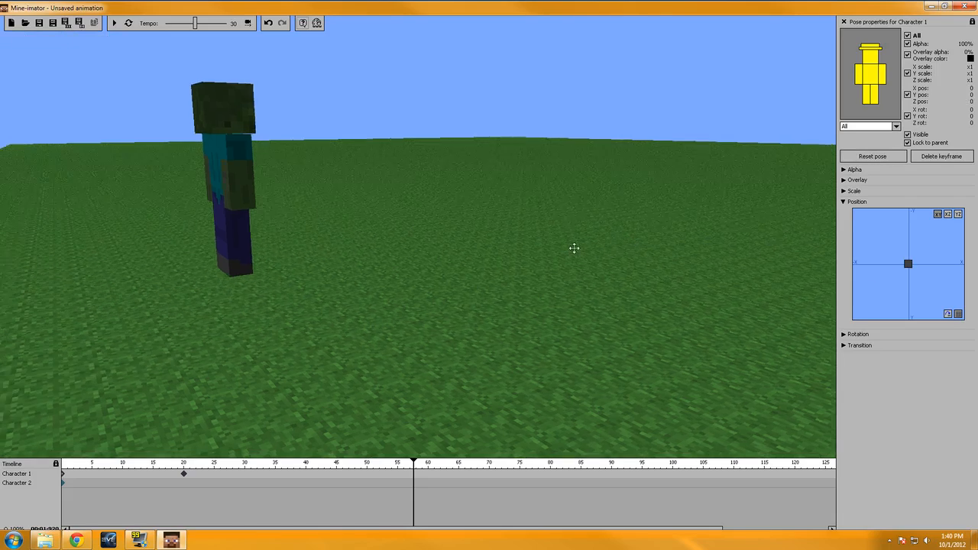
right_click(908, 263)
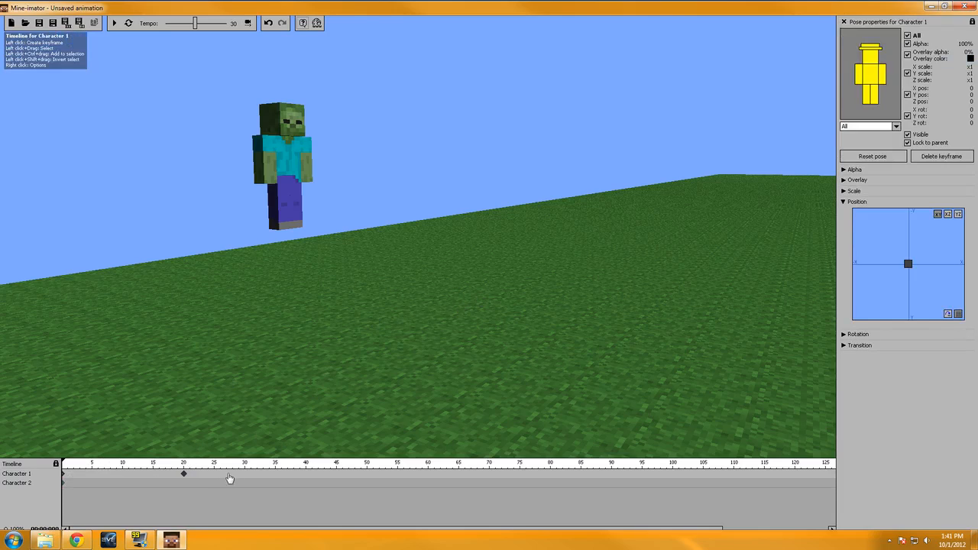
left_click(17, 483)
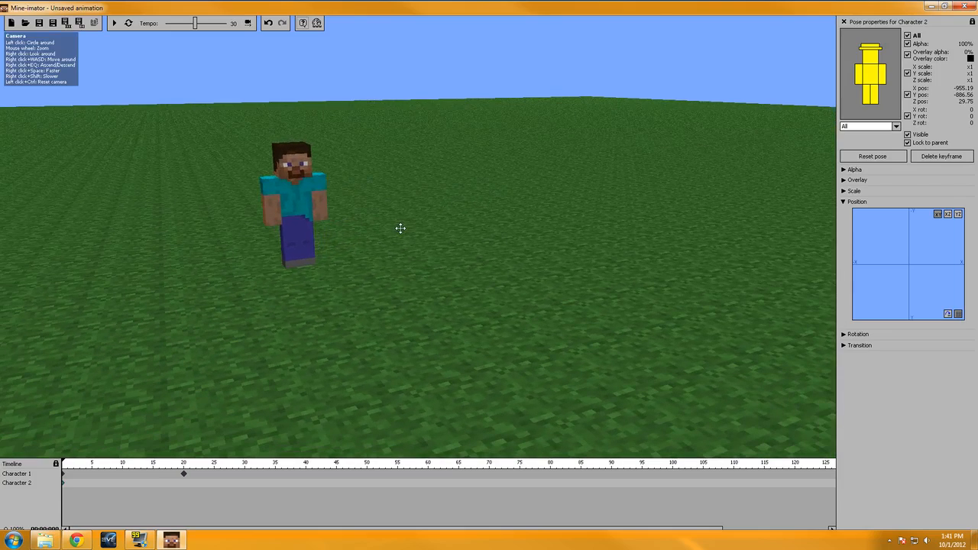
Step: Switch the position pad to another plane and drag Steve around until he stands near the middle
right_click(909, 263)
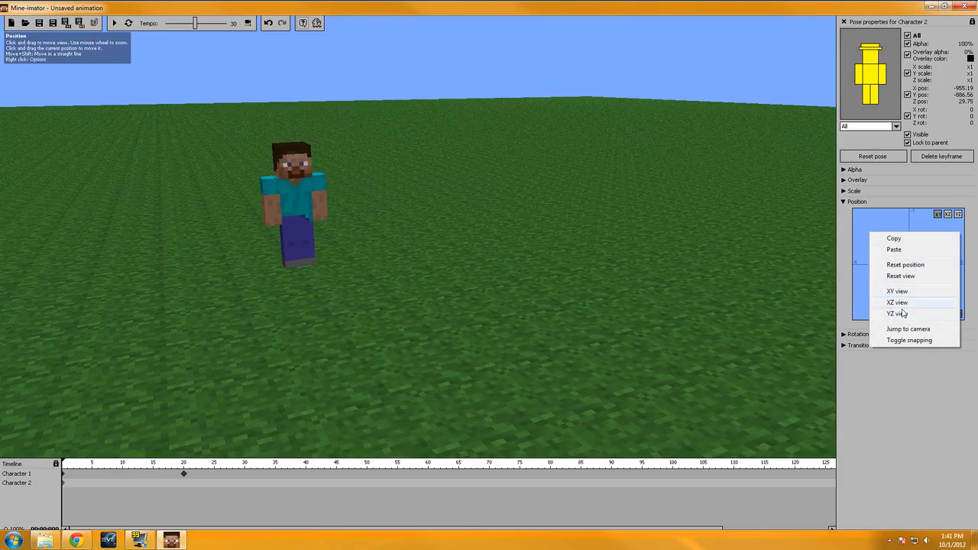
left_click(895, 313)
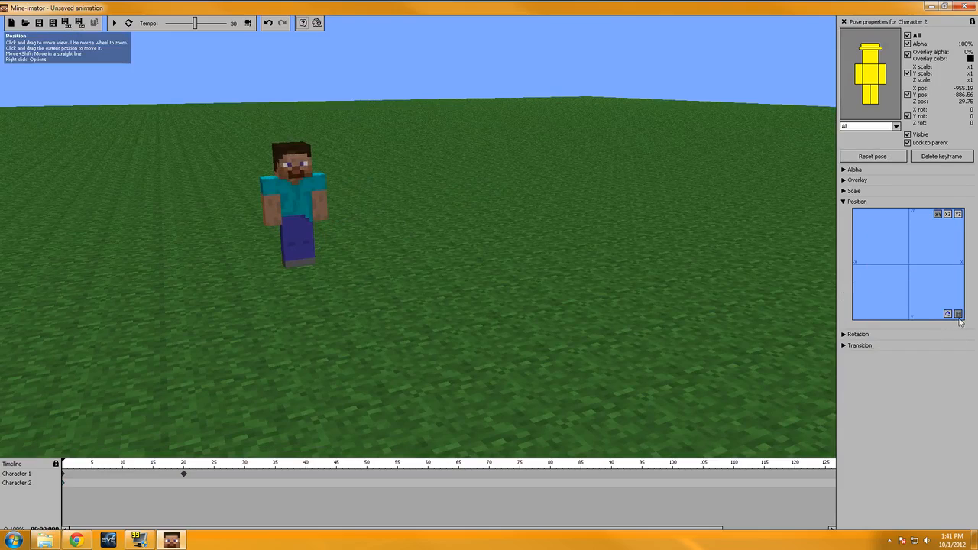
mouse_move(958, 315)
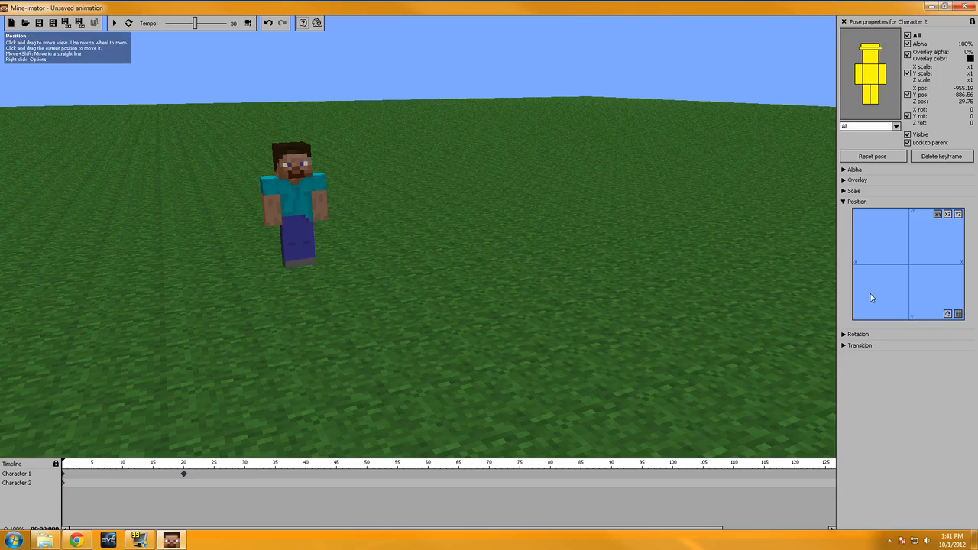
mouse_move(948, 315)
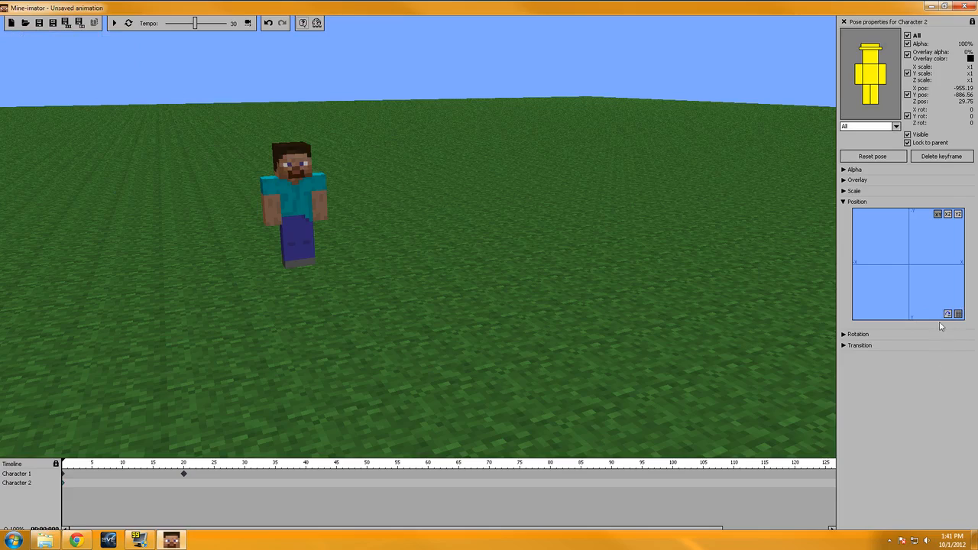
mouse_move(948, 315)
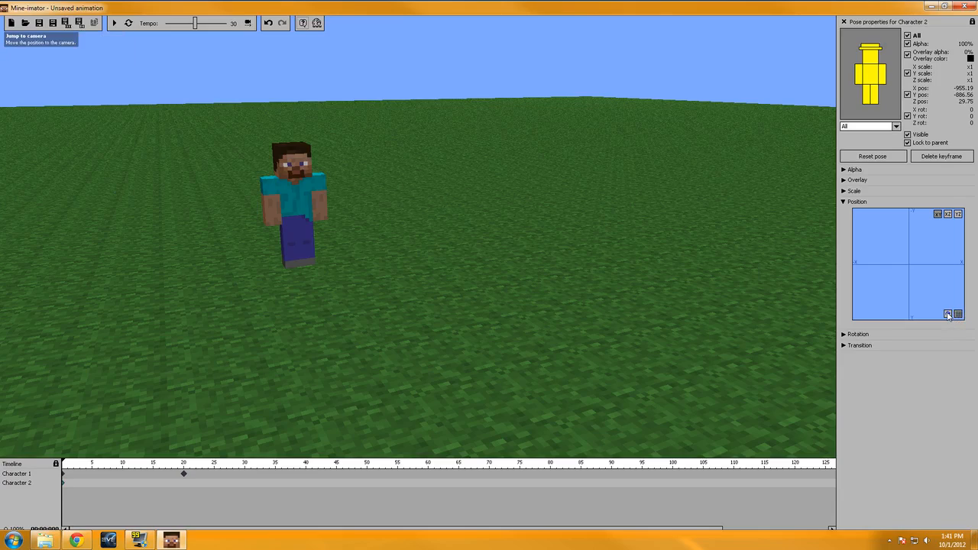
mouse_move(948, 319)
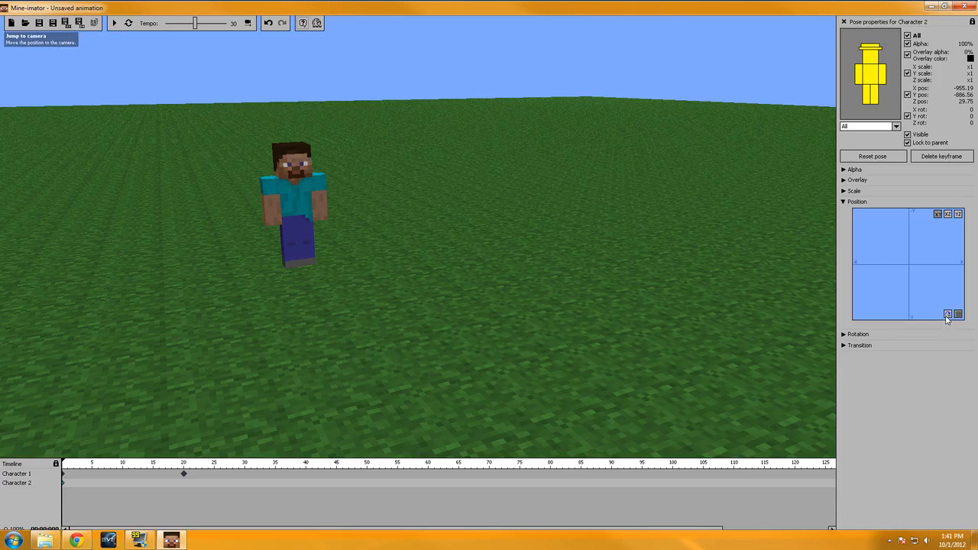
mouse_move(957, 315)
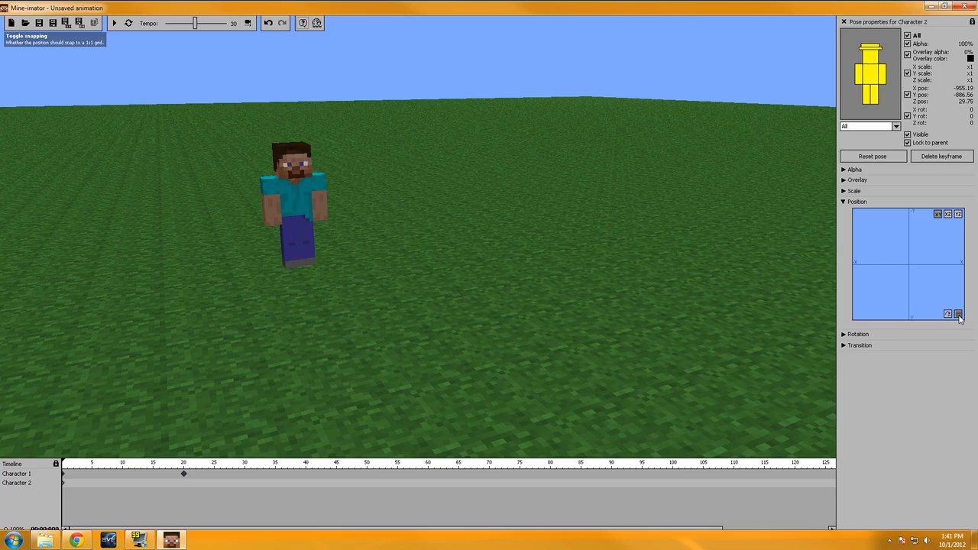
mouse_move(938, 312)
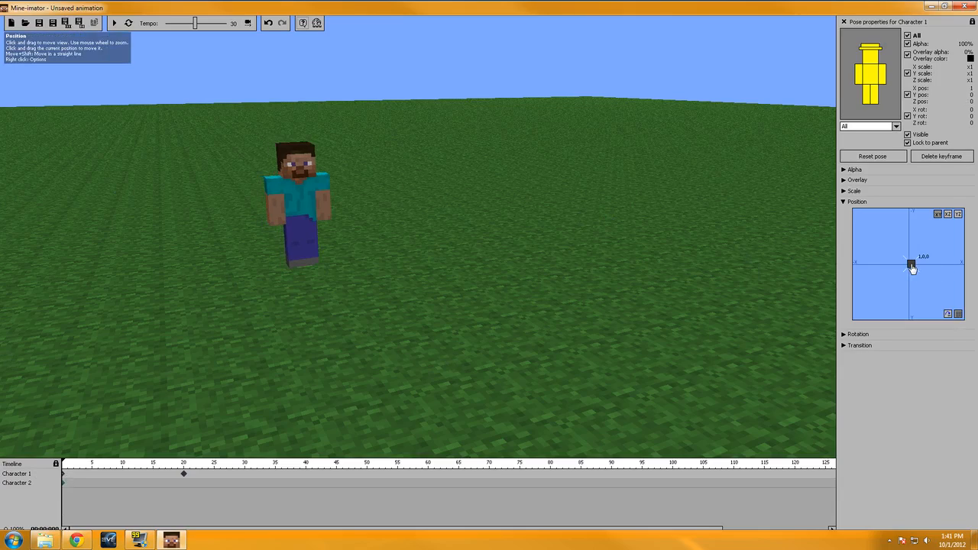
left_click_drag(911, 266, 923, 252)
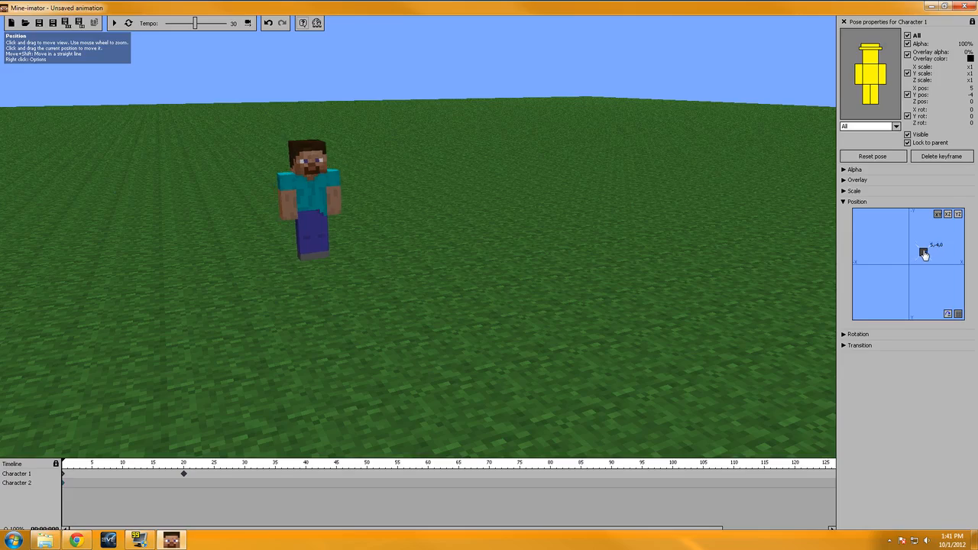
left_click_drag(925, 252, 877, 248)
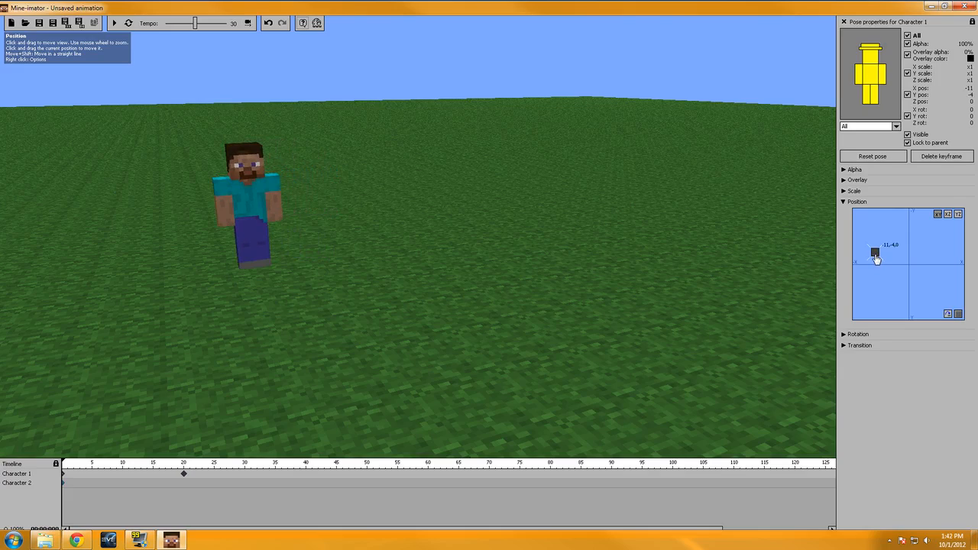
left_click_drag(874, 252, 905, 241)
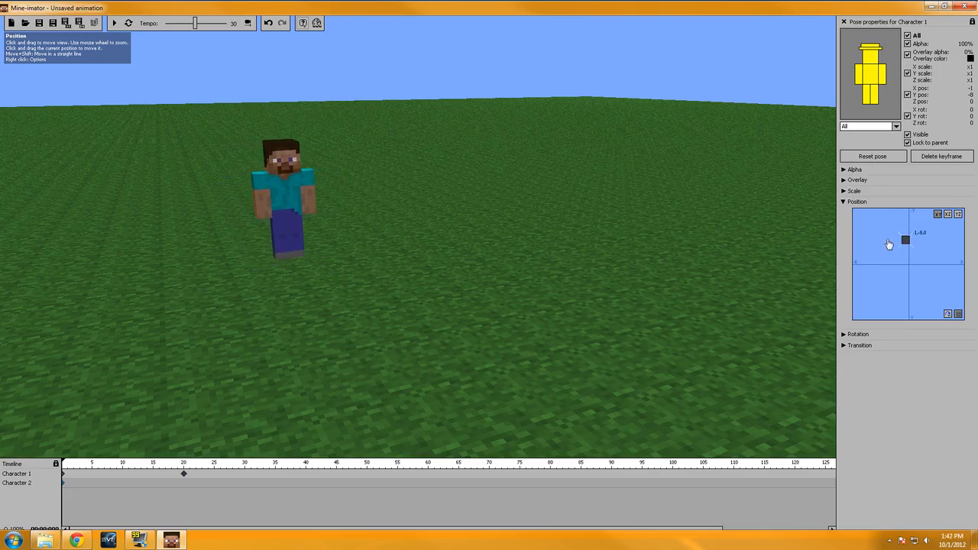
left_click_drag(905, 242, 881, 252)
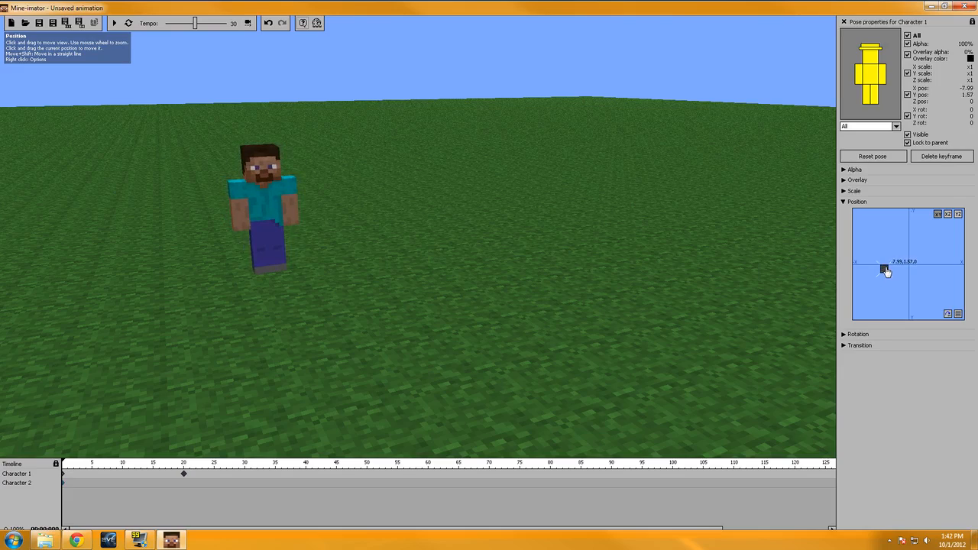
left_click_drag(885, 272, 944, 286)
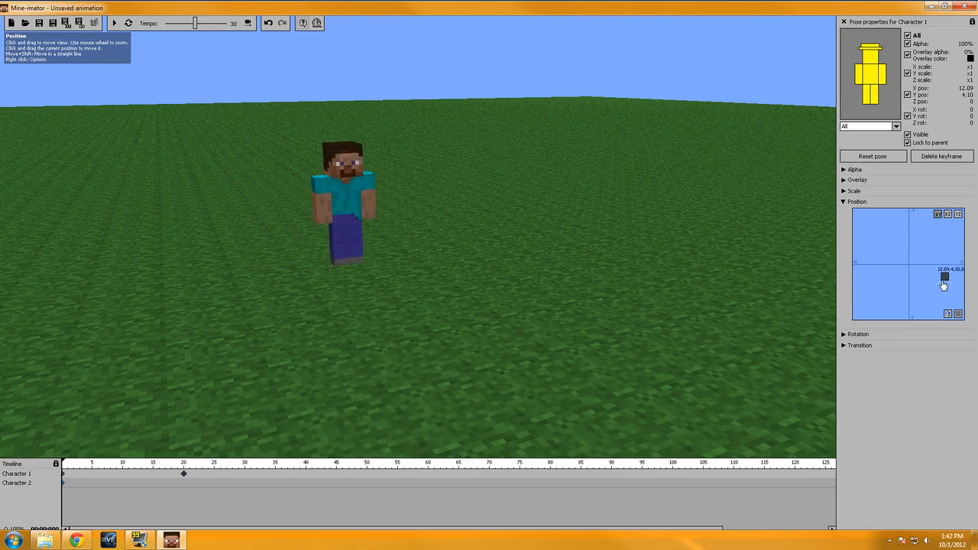
left_click_drag(945, 286, 907, 233)
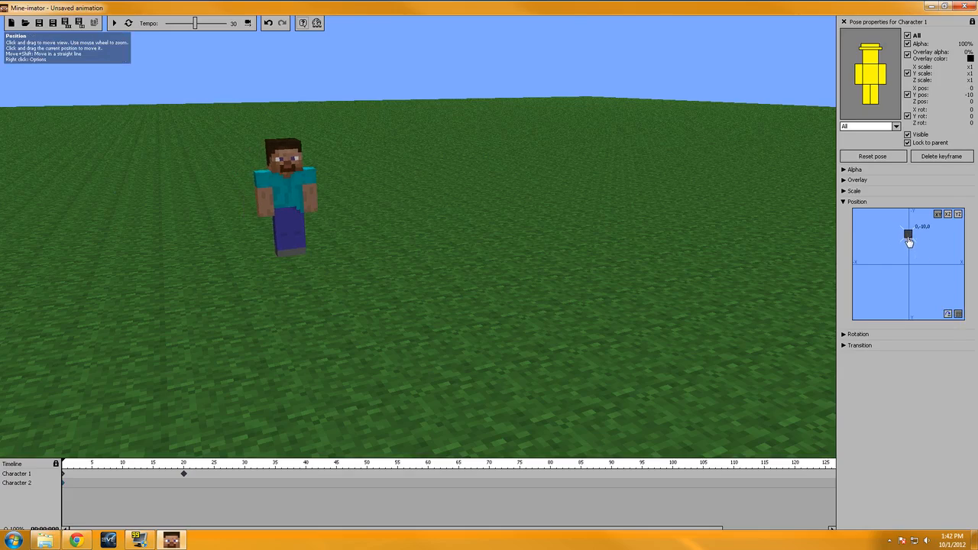
left_click_drag(908, 236, 905, 295)
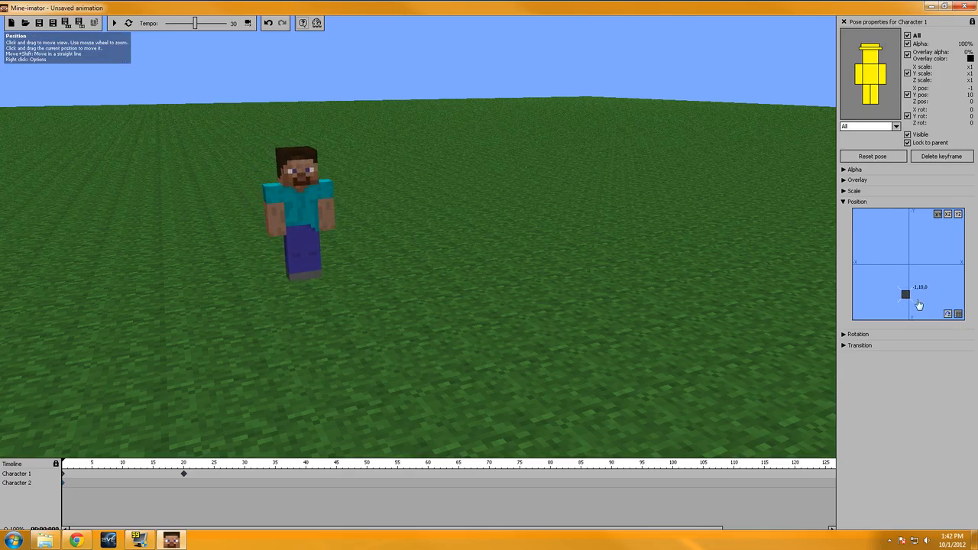
right_click(920, 305)
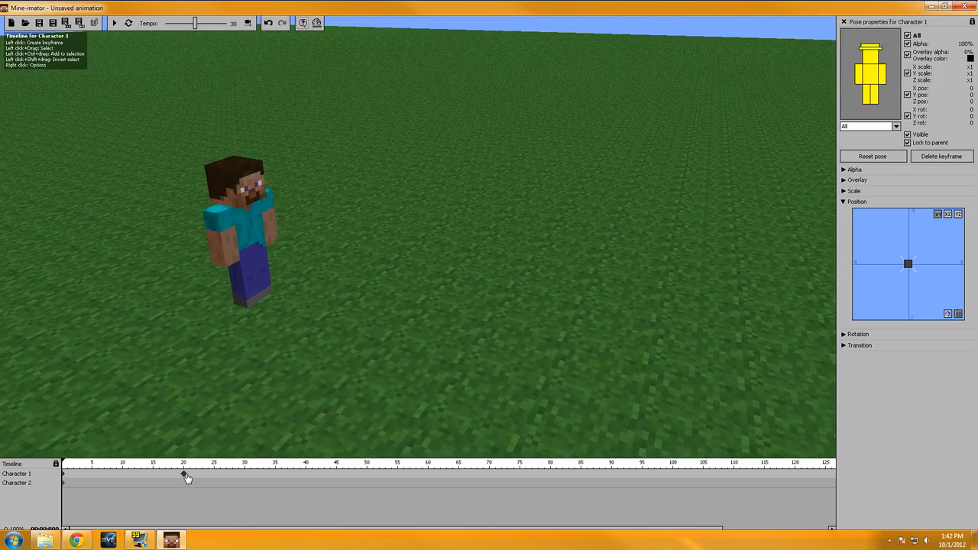
Step: Toggle position snapping, deselect Steve's keyframe and add a new keyframe at frame 10
right_click(183, 474)
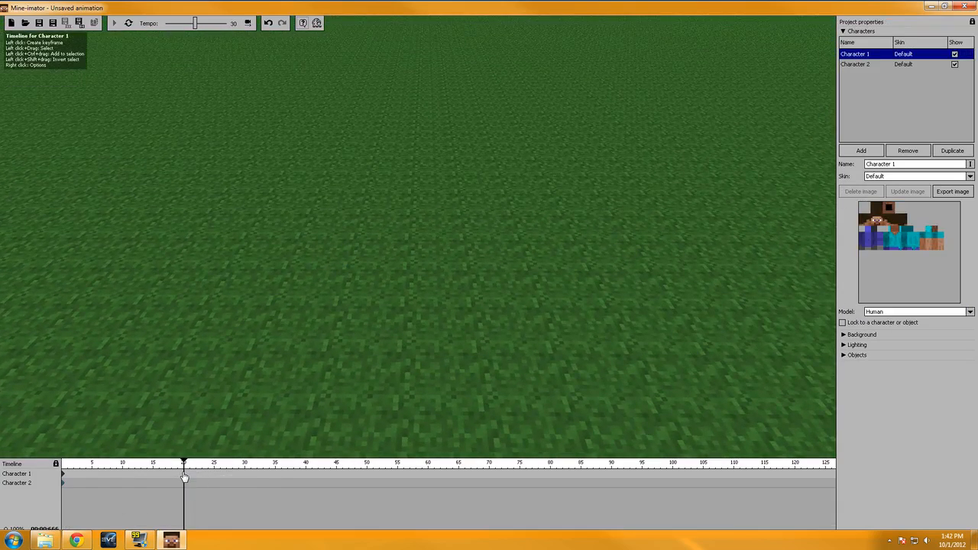
right_click(902, 260)
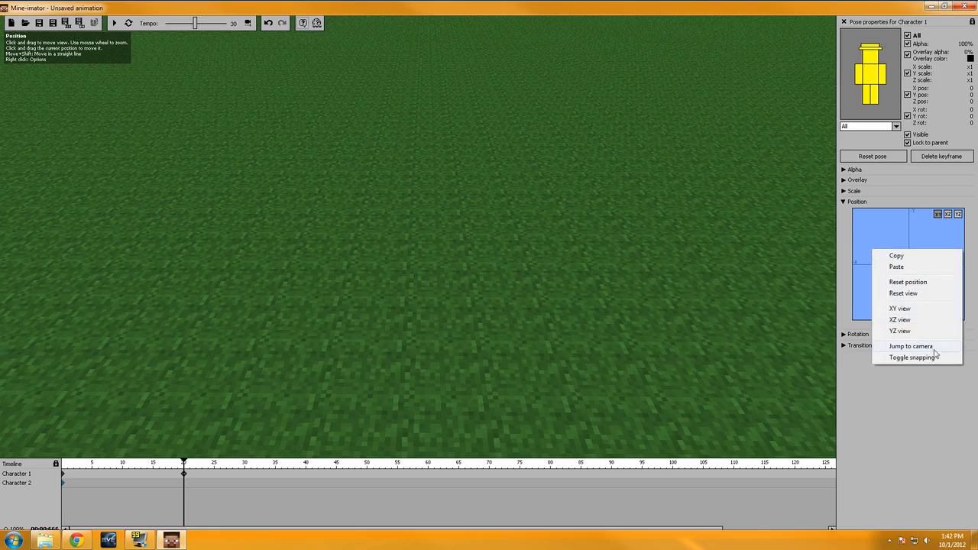
left_click(912, 345)
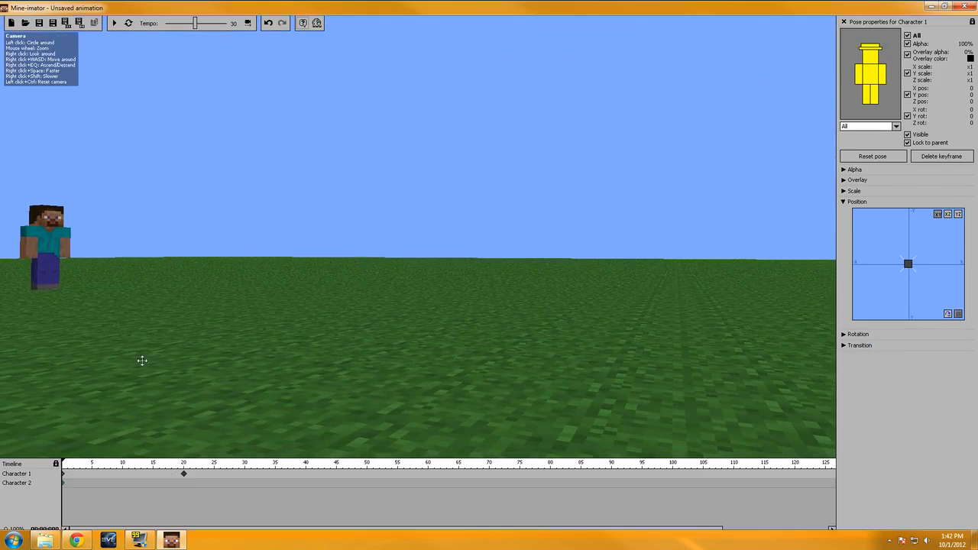
right_click(184, 474)
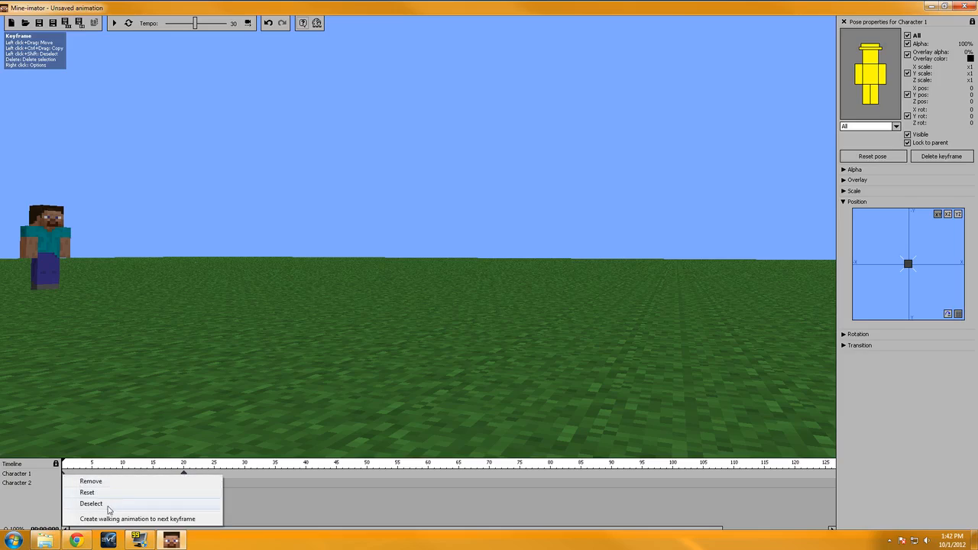
left_click(92, 504)
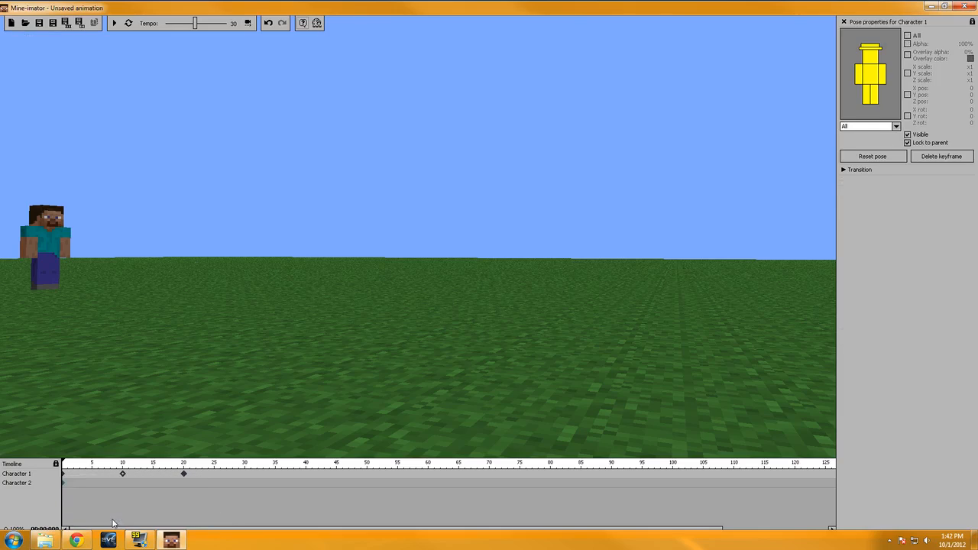
mouse_move(63, 474)
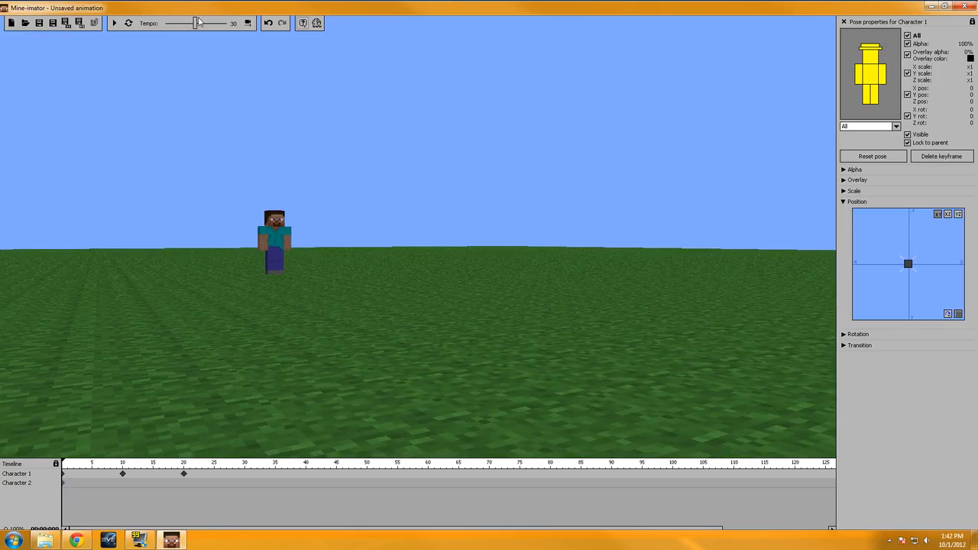
left_click(113, 22)
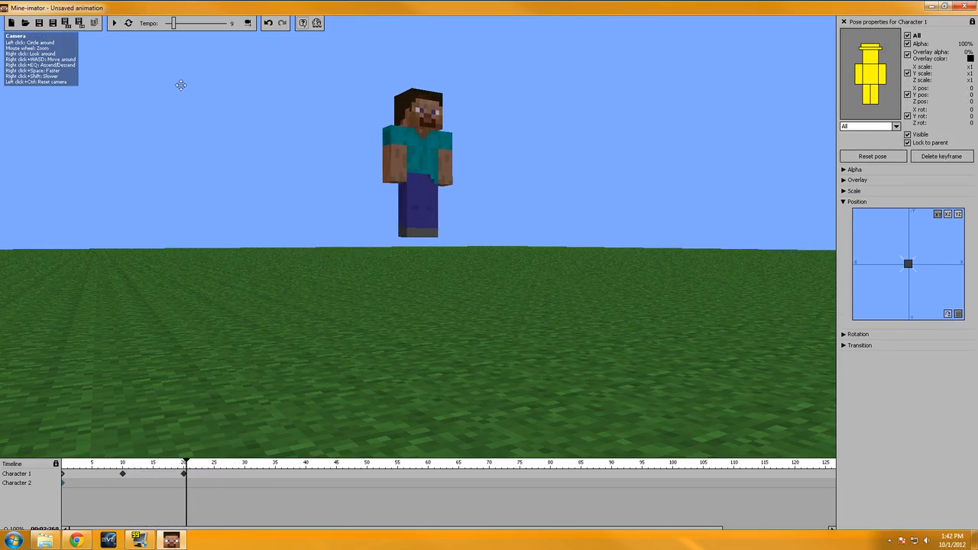
Step: Move the playhead later, then play the zombie's walk toward the camera past Steve and pause it
left_click_drag(171, 23, 183, 23)
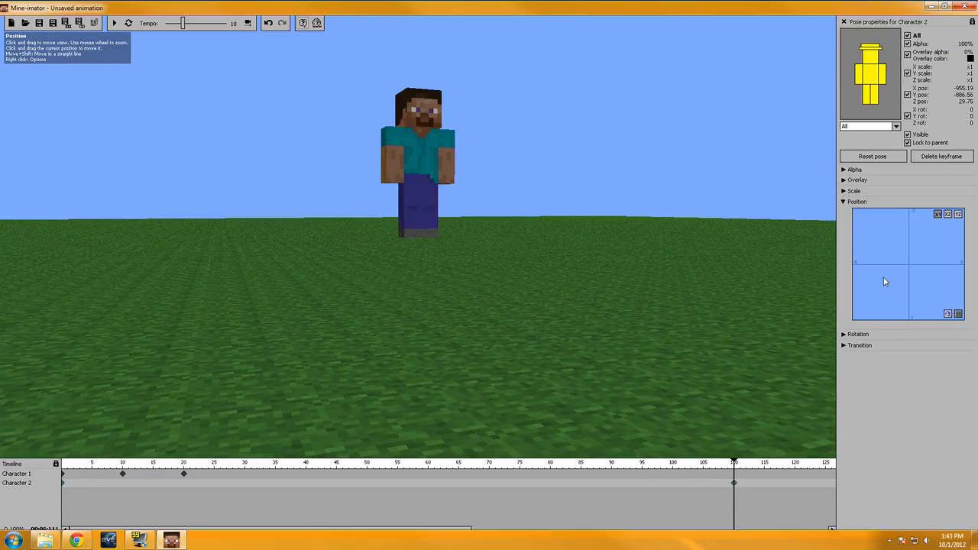
right_click(886, 282)
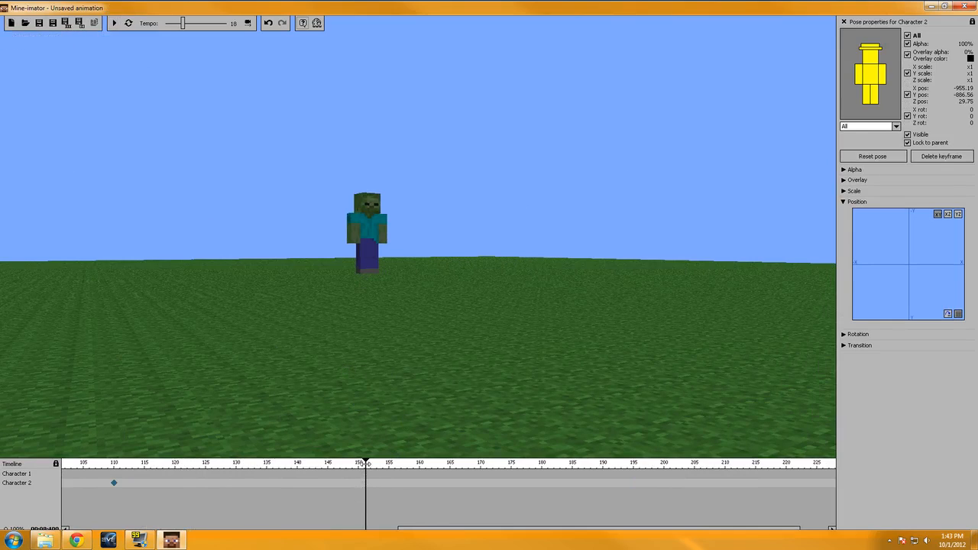
left_click(111, 465)
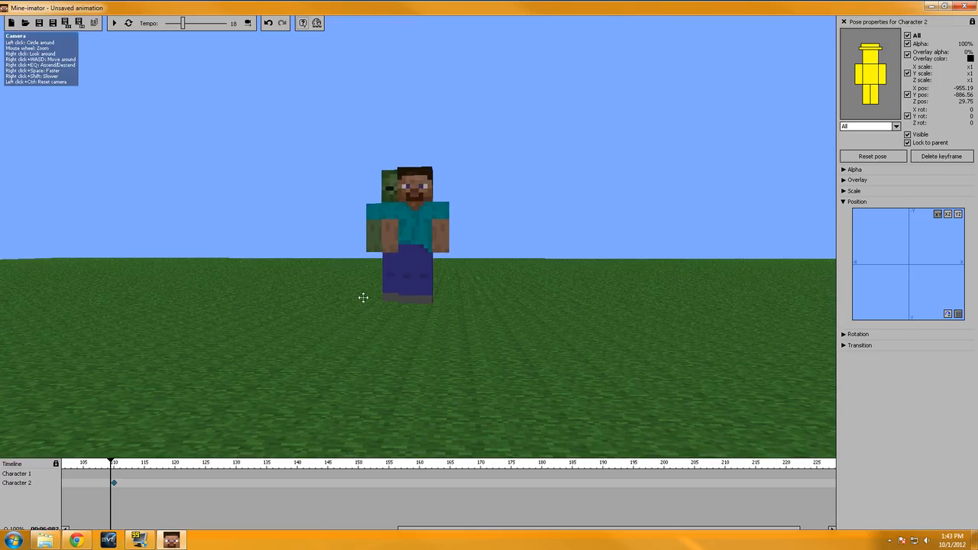
scroll("left", 3)
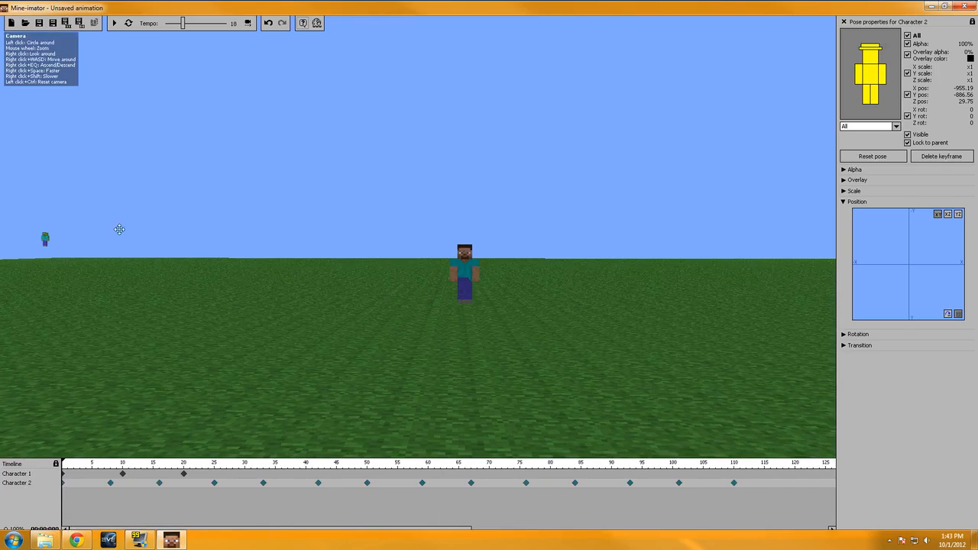
left_click(113, 23)
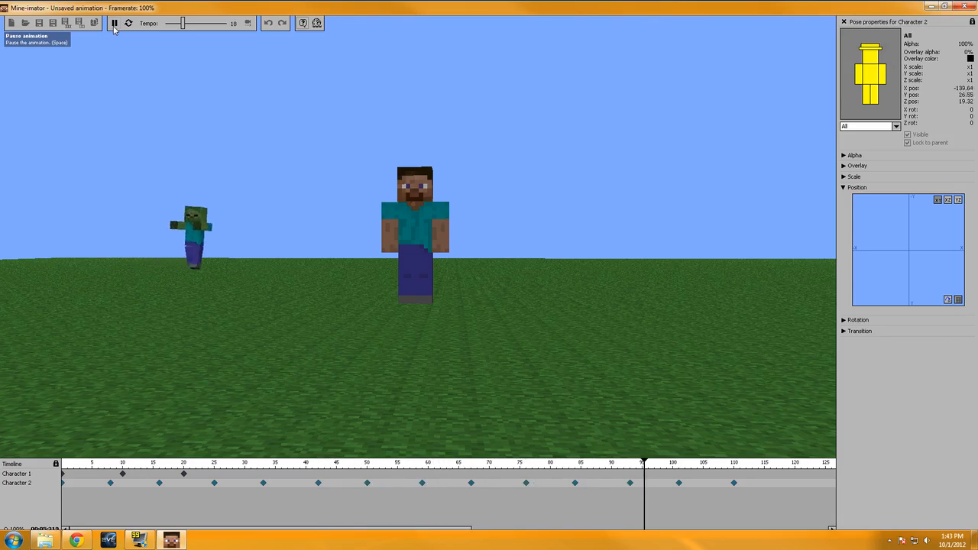
left_click(113, 23)
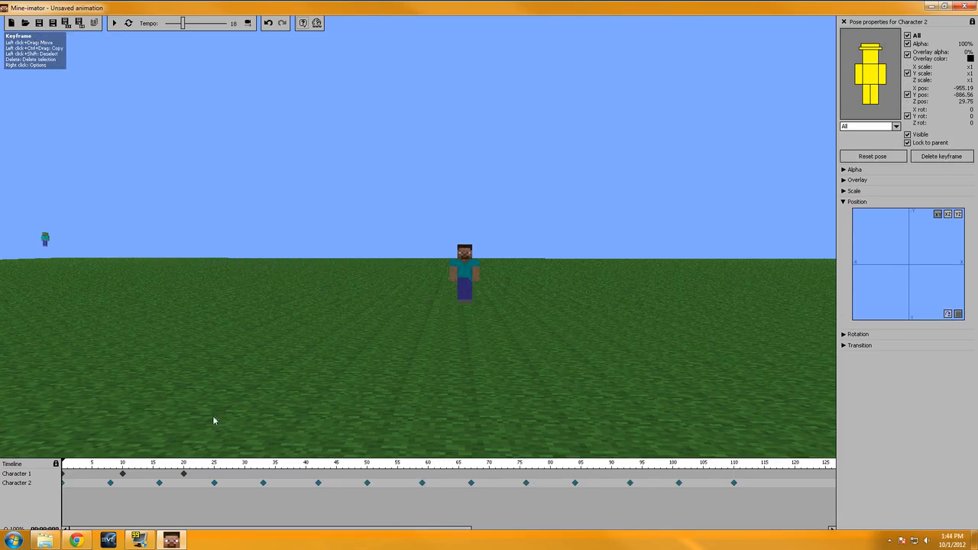
Step: Show the transition settings and give the zombie's last keyframe an Instant transition
left_click(856, 202)
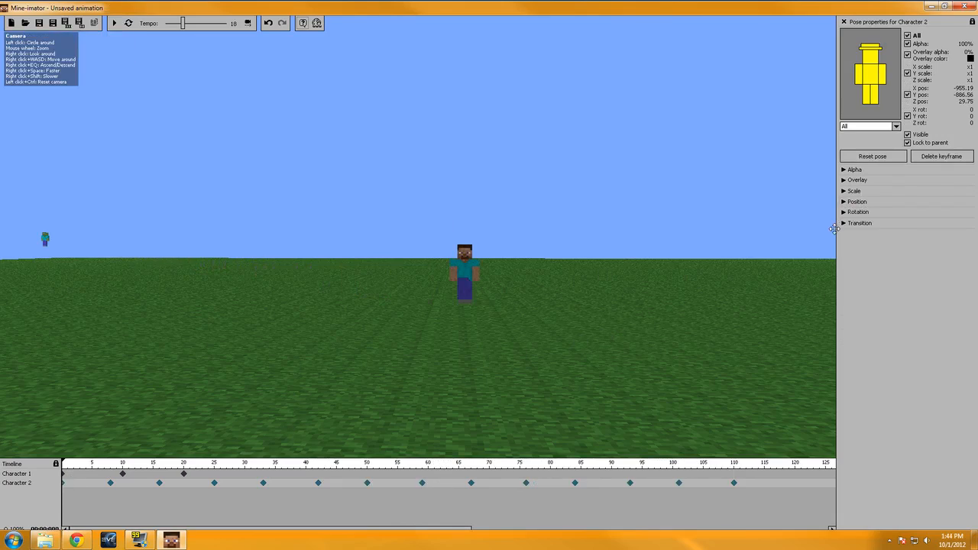
left_click(859, 223)
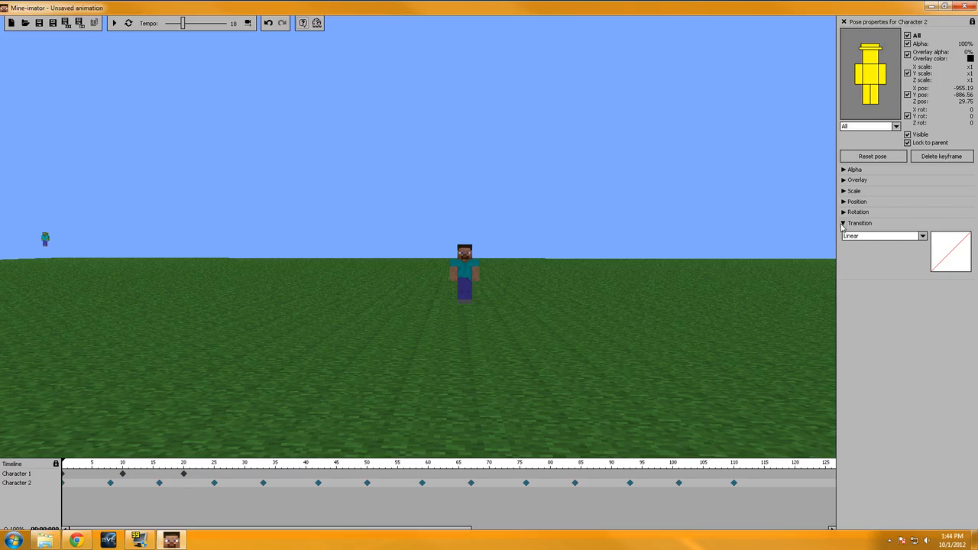
left_click(734, 465)
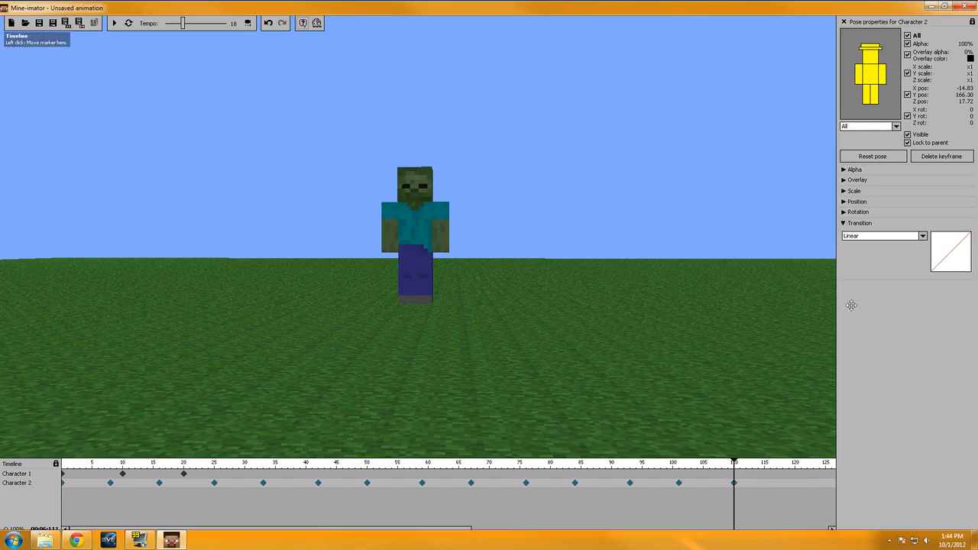
left_click(883, 235)
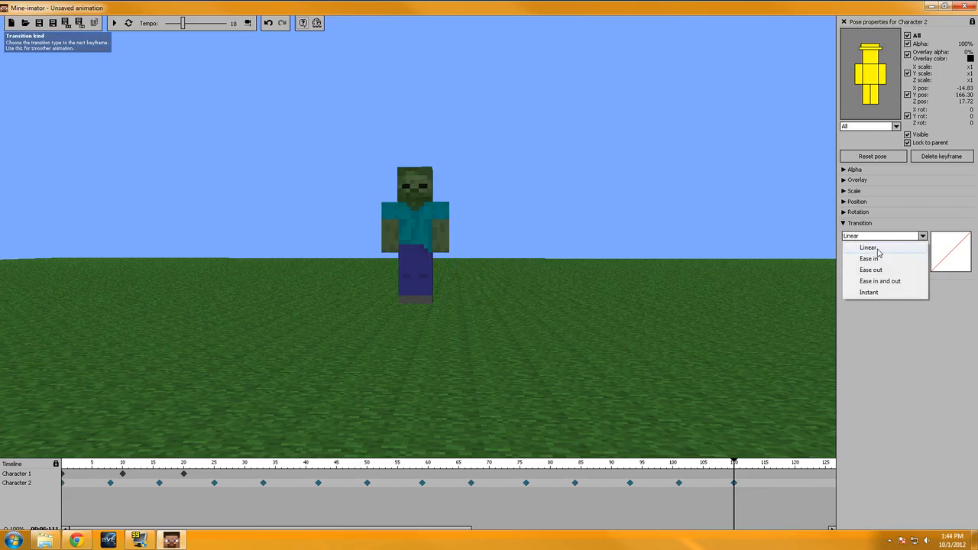
mouse_move(881, 281)
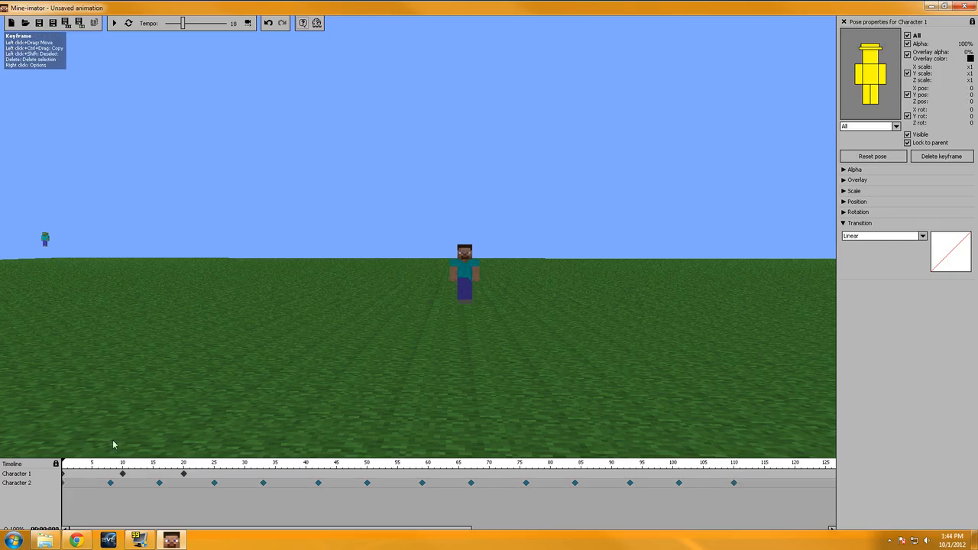
right_click(122, 474)
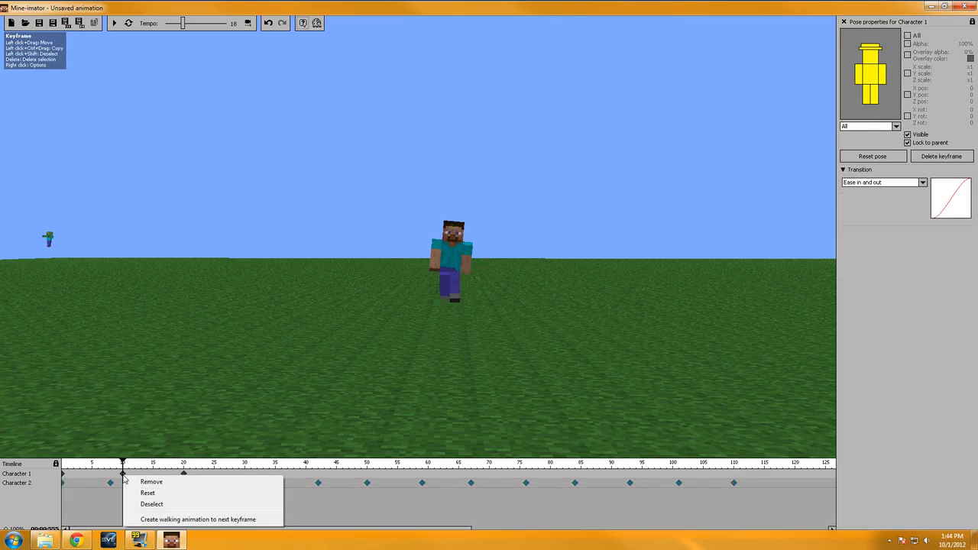
mouse_move(64, 479)
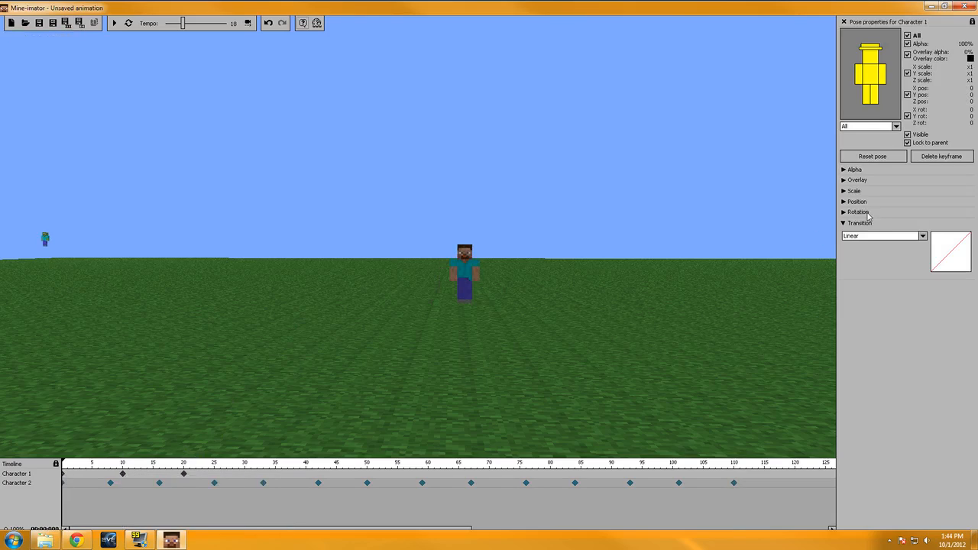
left_click(883, 235)
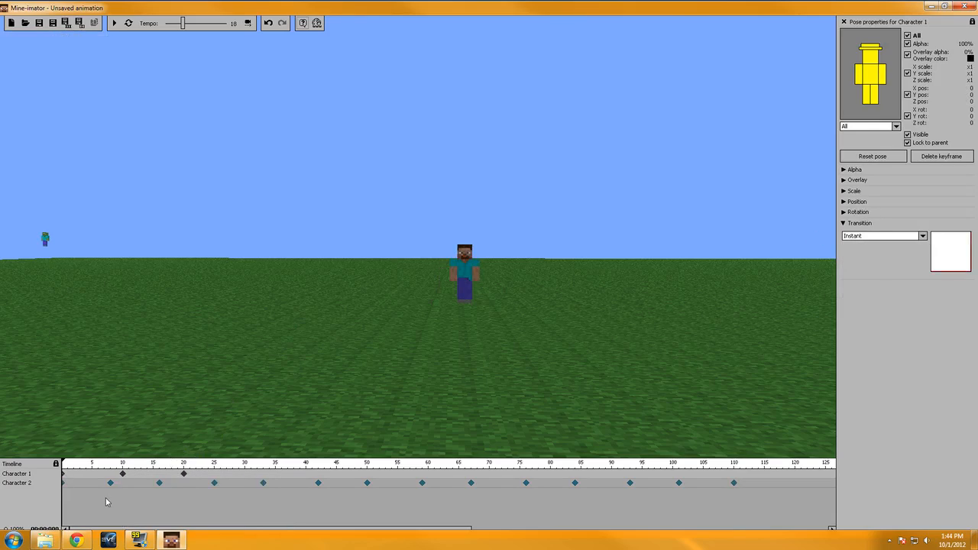
Step: Set Steve's keyframes at frames 10 and 20 to Instant, rewind and play the preview
left_click(122, 461)
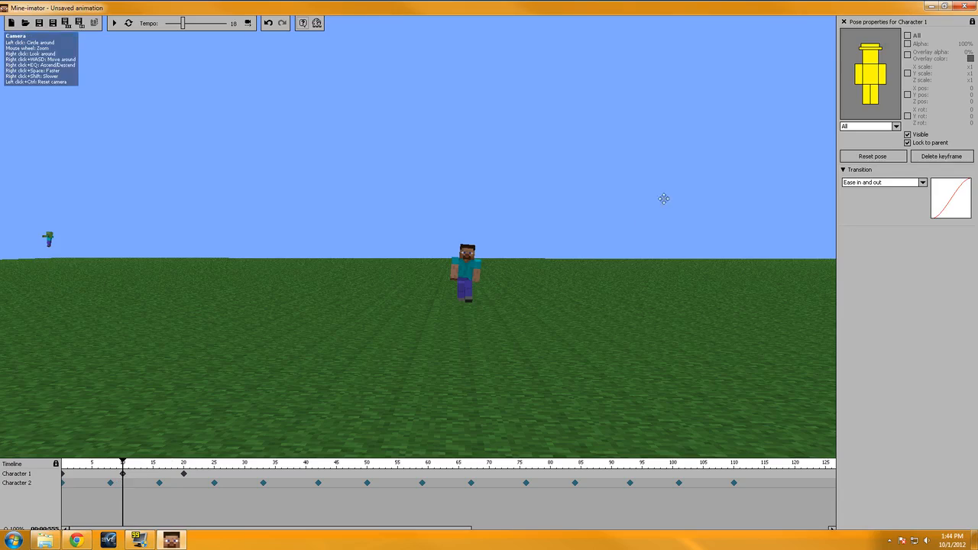
left_click(884, 182)
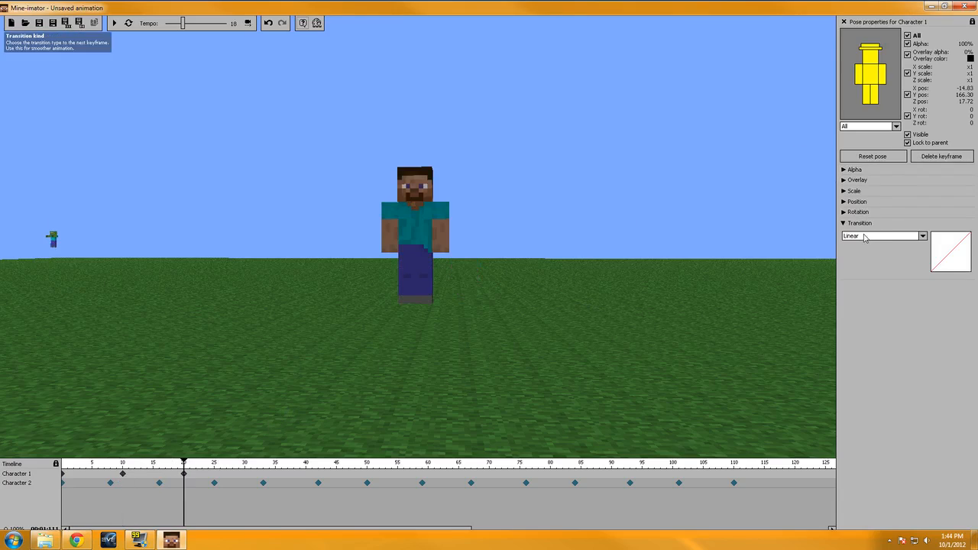
left_click(884, 235)
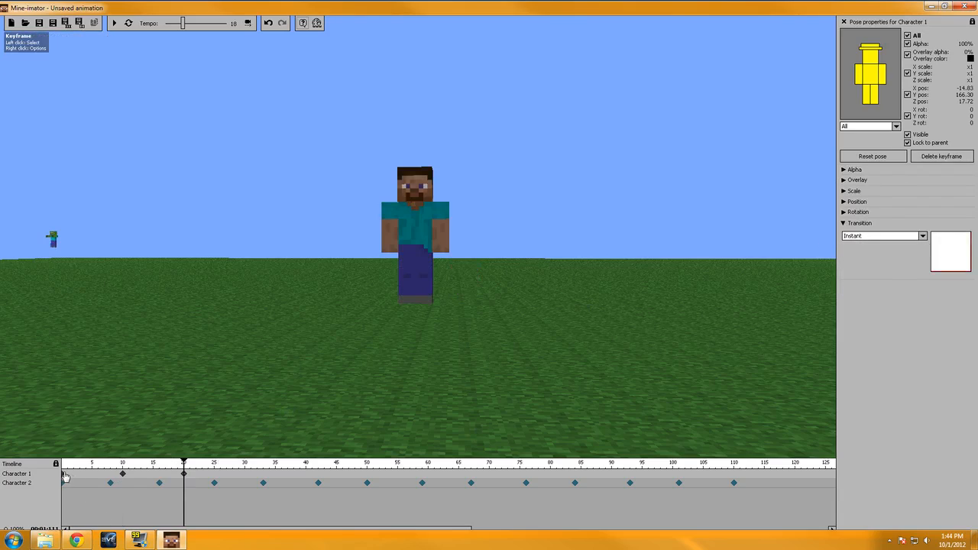
left_click(113, 23)
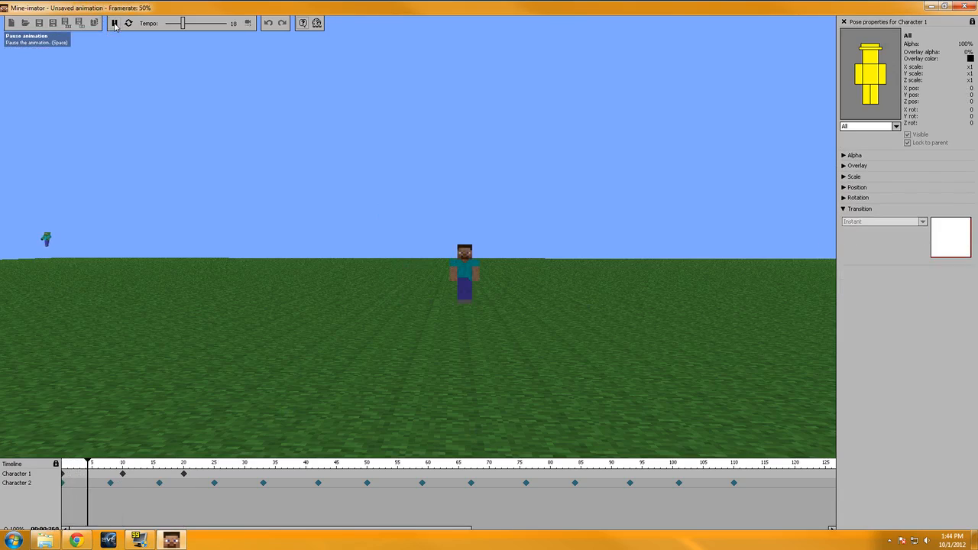
left_click(113, 23)
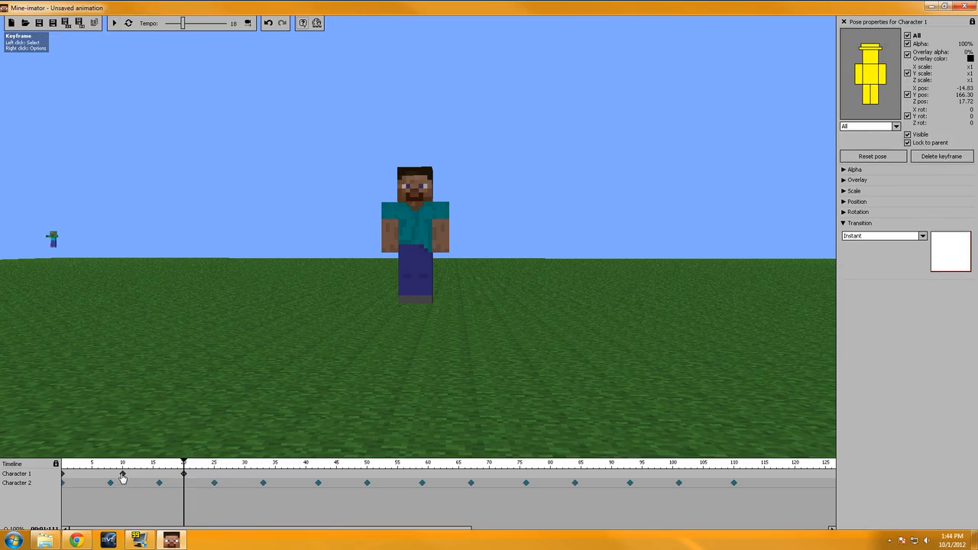
Step: Check the transitions on Steve's two keyframes and replay the animation, then stop it
left_click(122, 465)
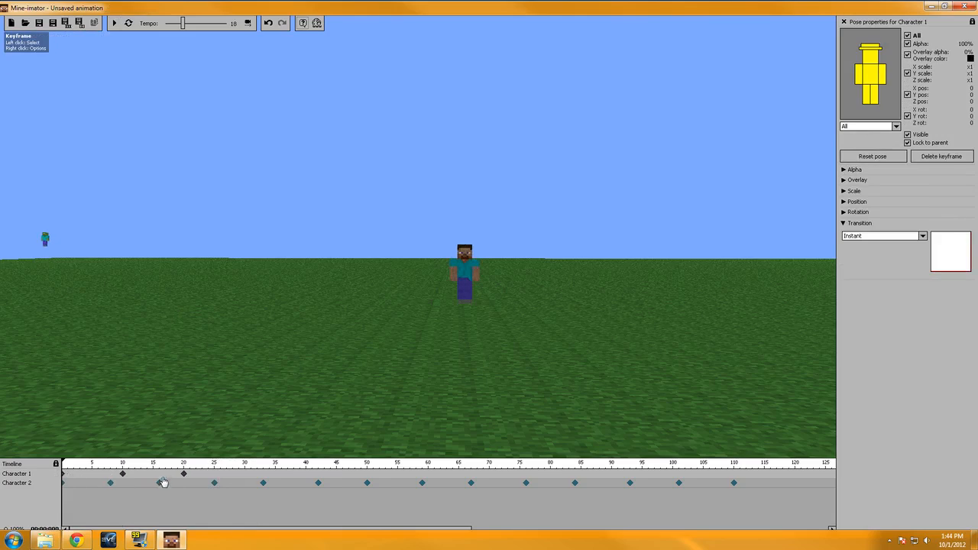
left_click(184, 465)
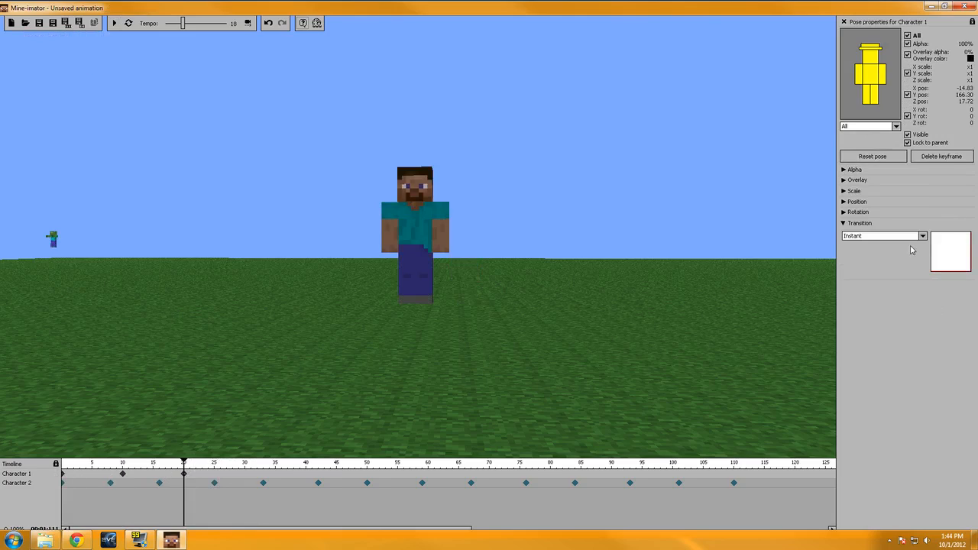
mouse_move(126, 483)
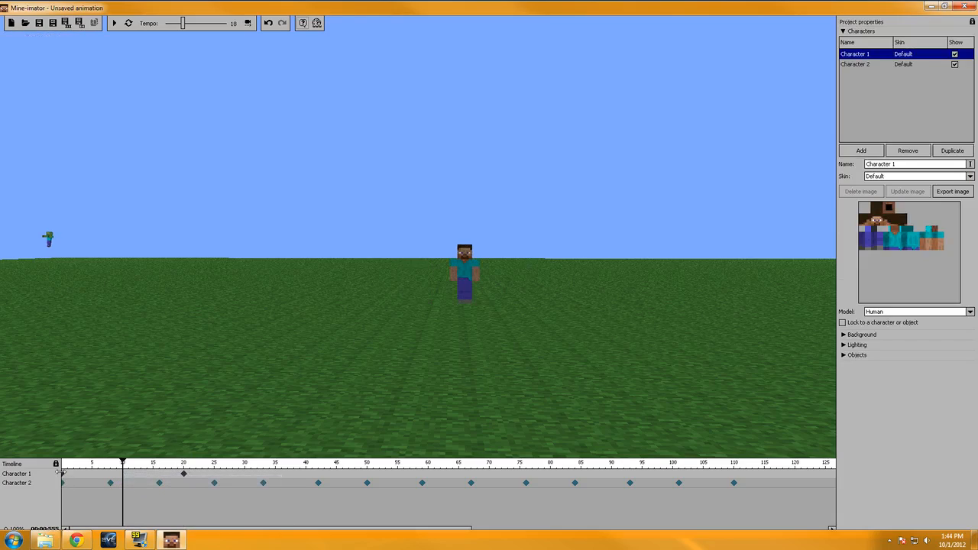
left_click(184, 483)
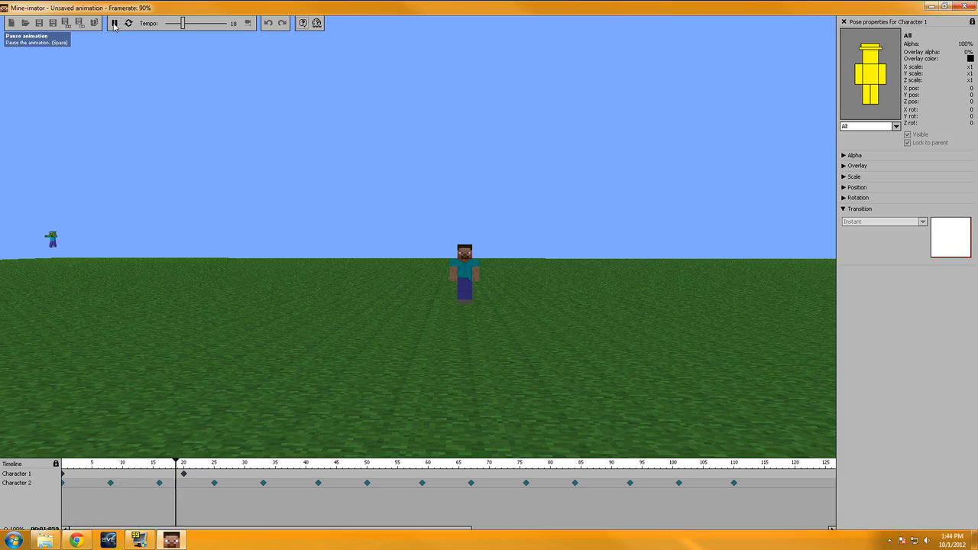
left_click(113, 23)
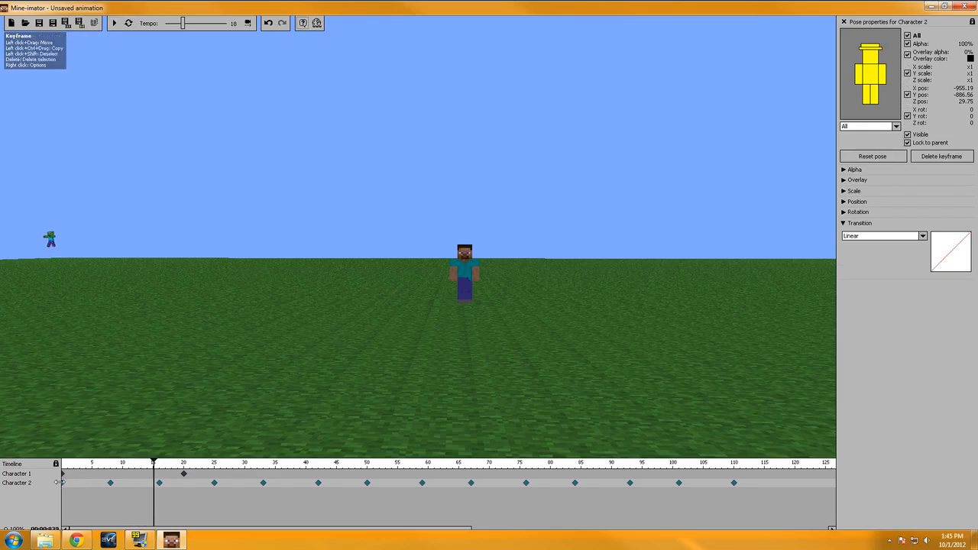
Step: Give another zombie keyframe an Instant transition, replay the abrupt jumps, and set the taskbar to auto-hide
left_click(884, 236)
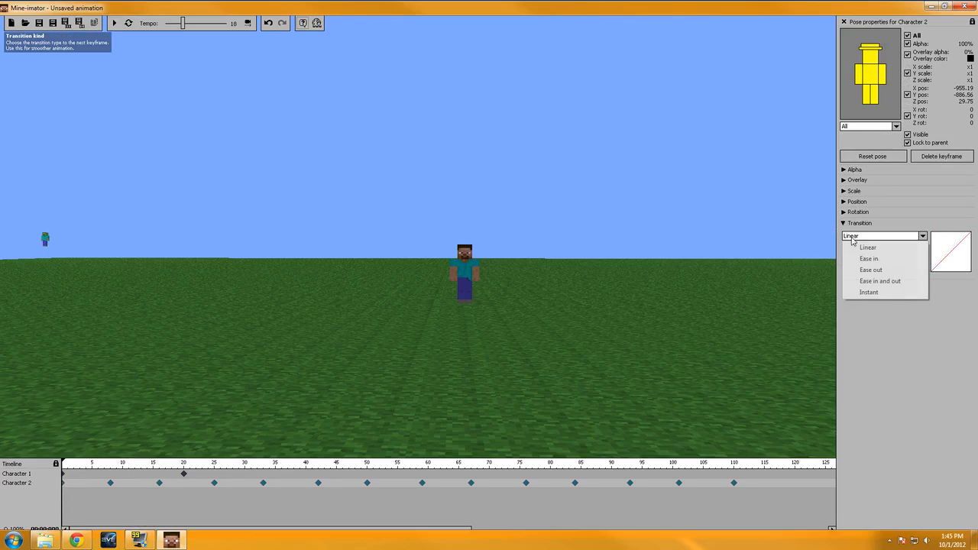
left_click(869, 292)
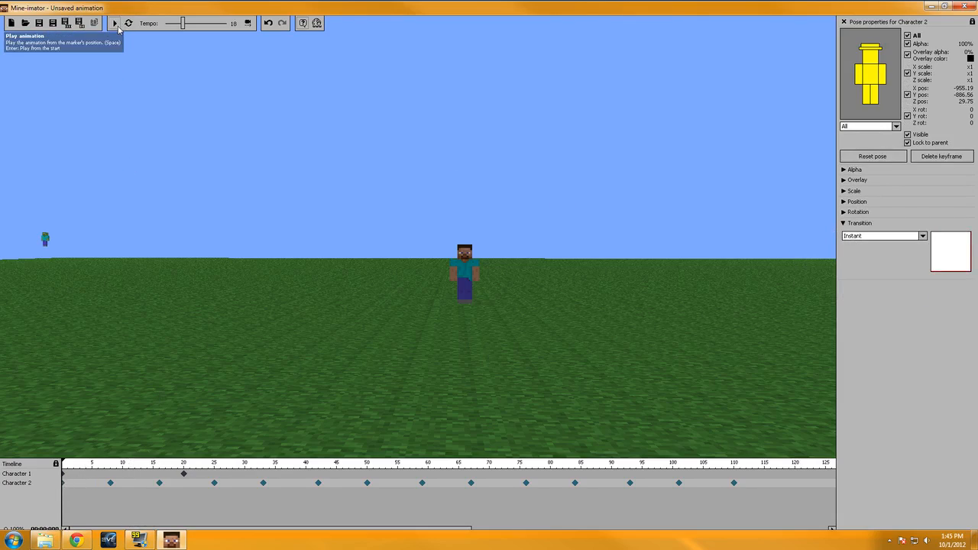
left_click(113, 22)
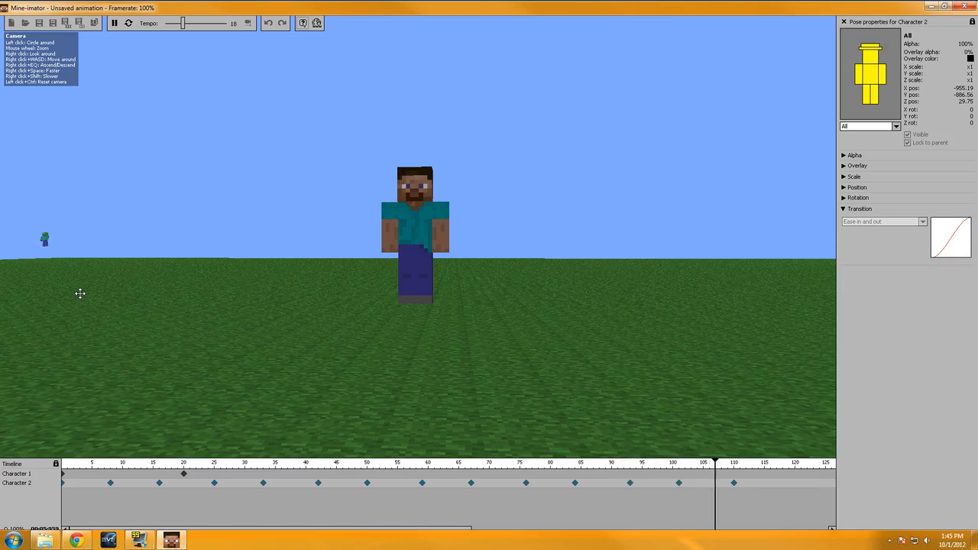
left_click(113, 23)
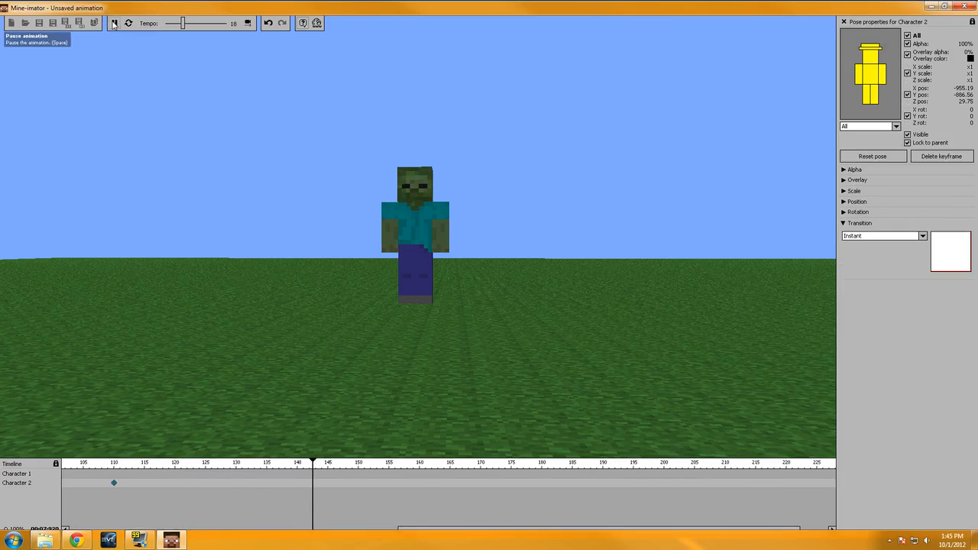
left_click(113, 23)
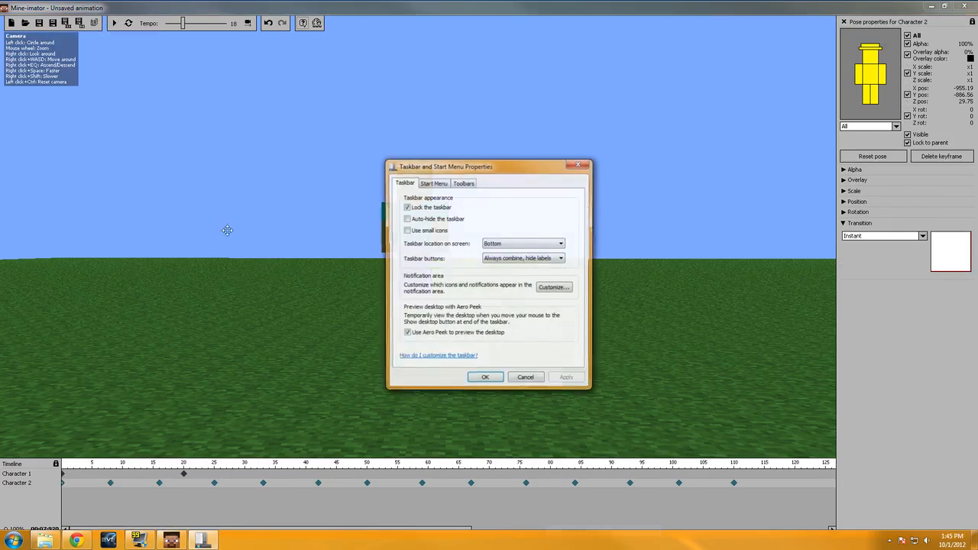
left_click(406, 218)
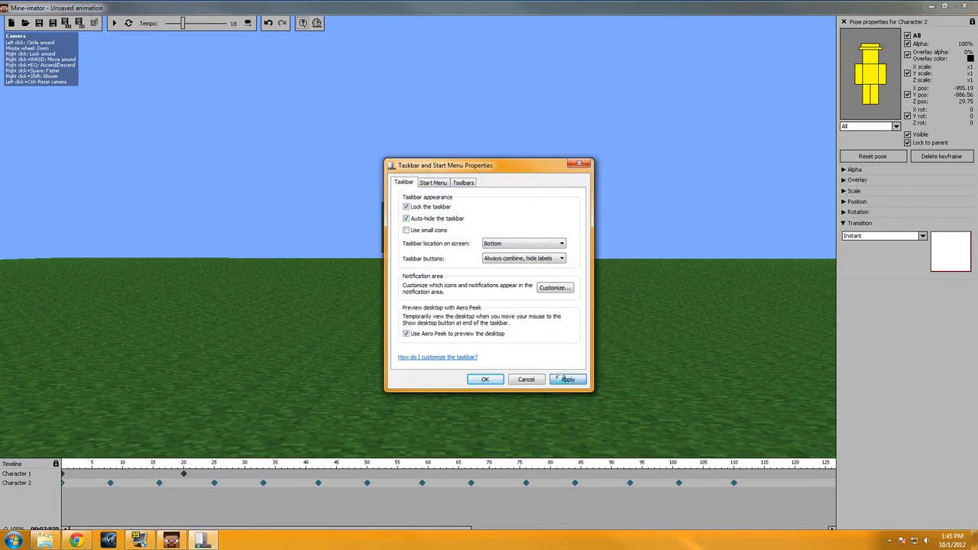
left_click(485, 380)
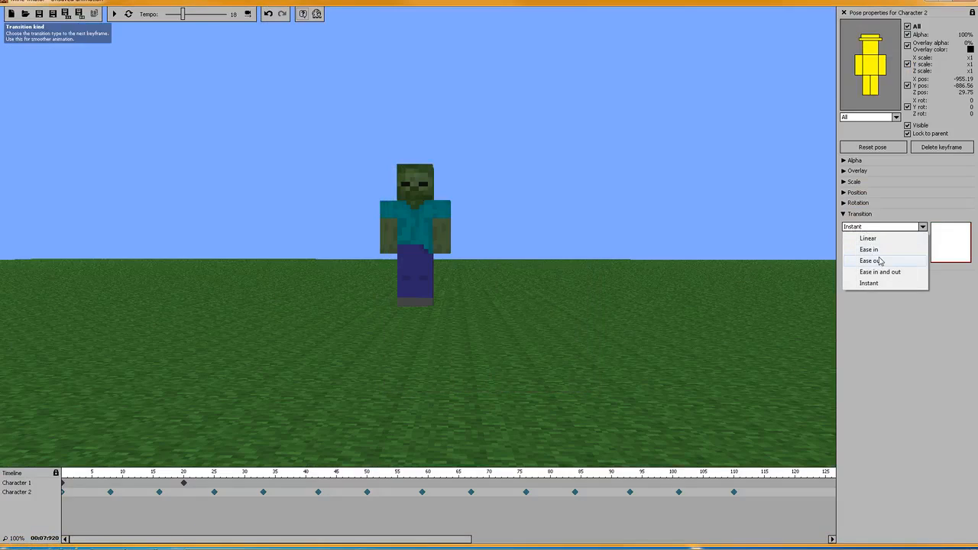
Step: Try ease out then ease in on the transition and select Character 1's first keyframe
left_click(869, 249)
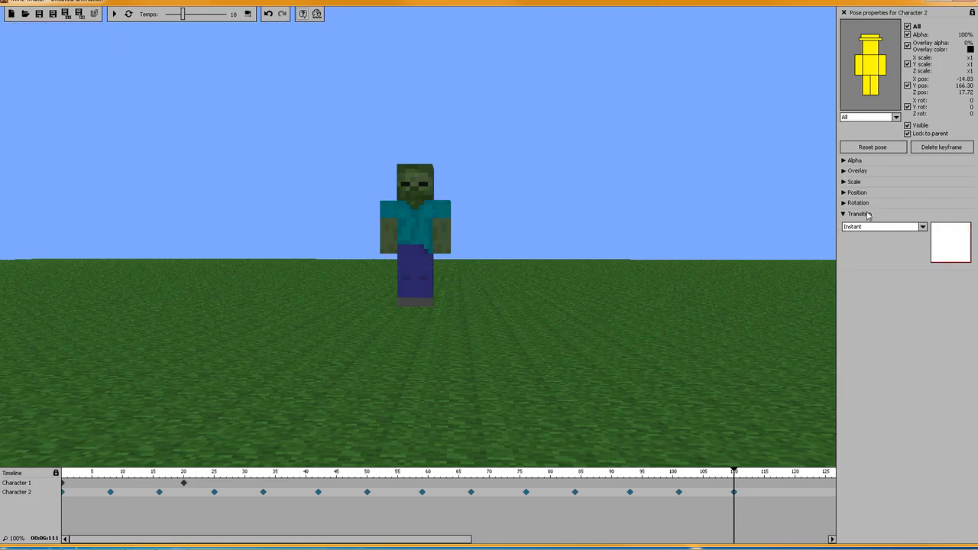
left_click(884, 226)
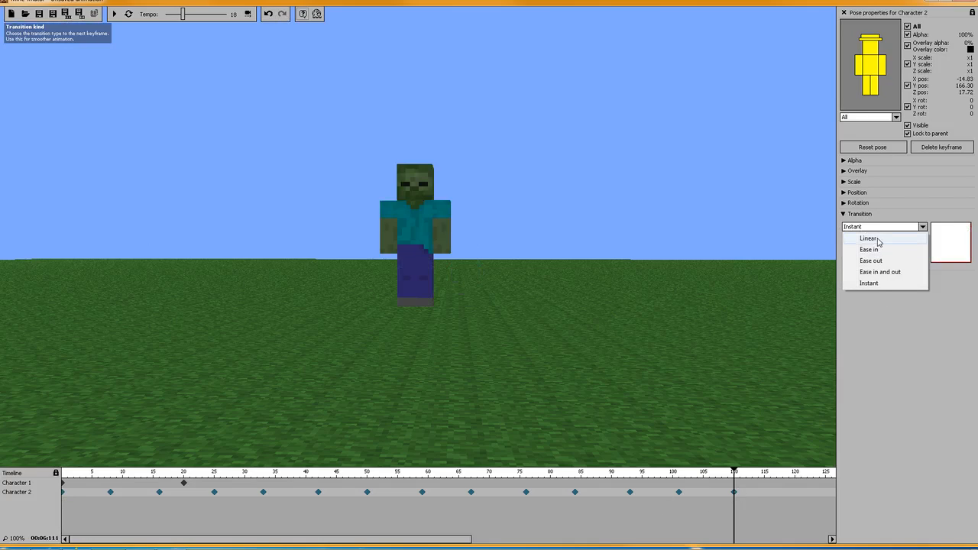
left_click(868, 239)
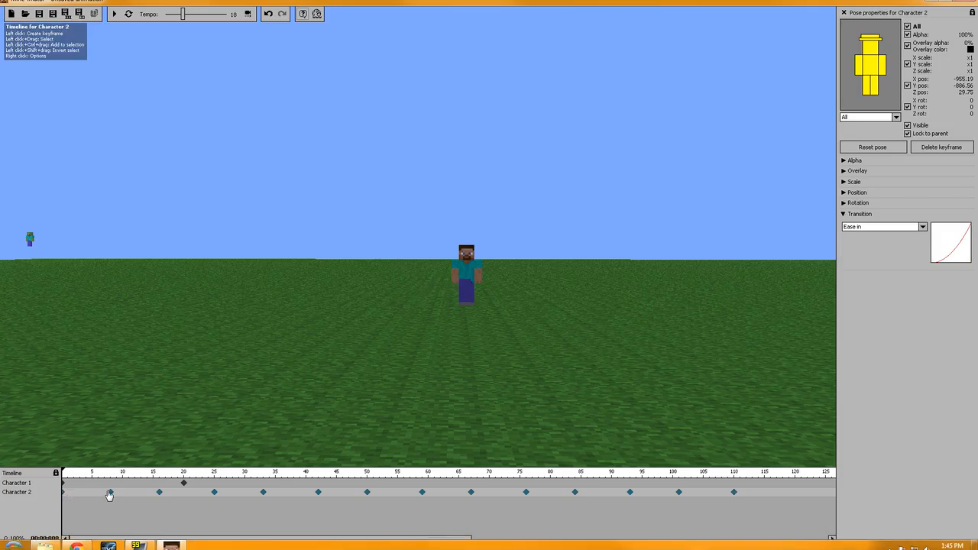
left_click(110, 477)
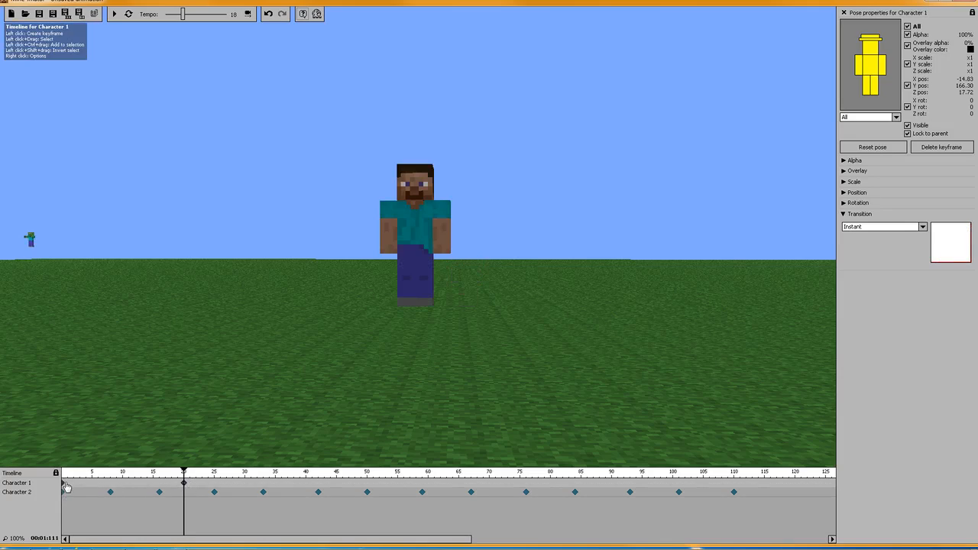
right_click(67, 492)
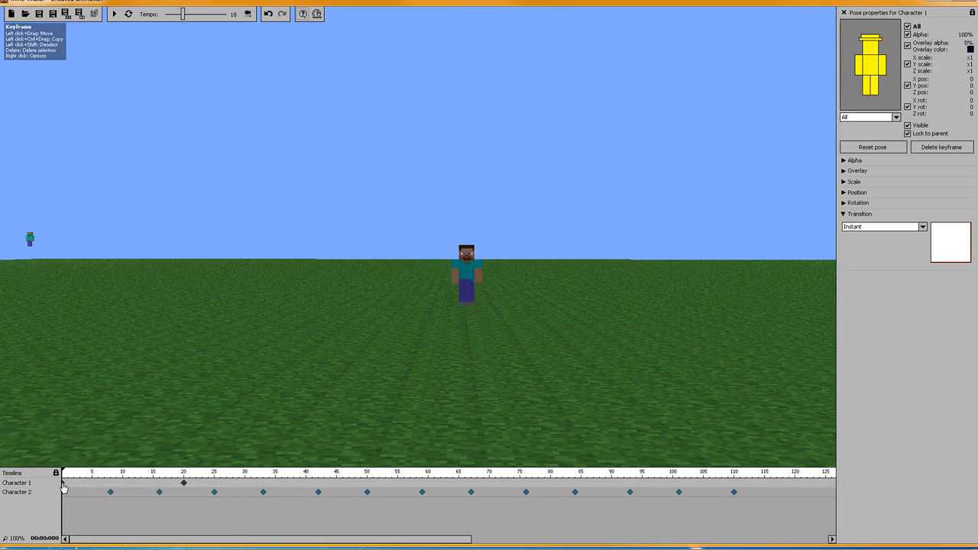
Step: Set Character 1's keyframe transition to Ease in, rewind and play the animation to preview it
left_click(922, 227)
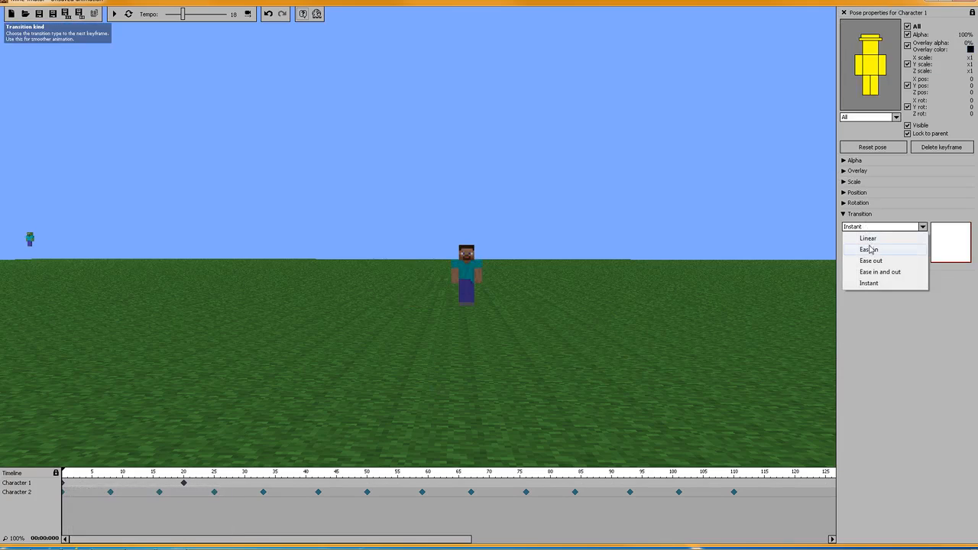
left_click(868, 249)
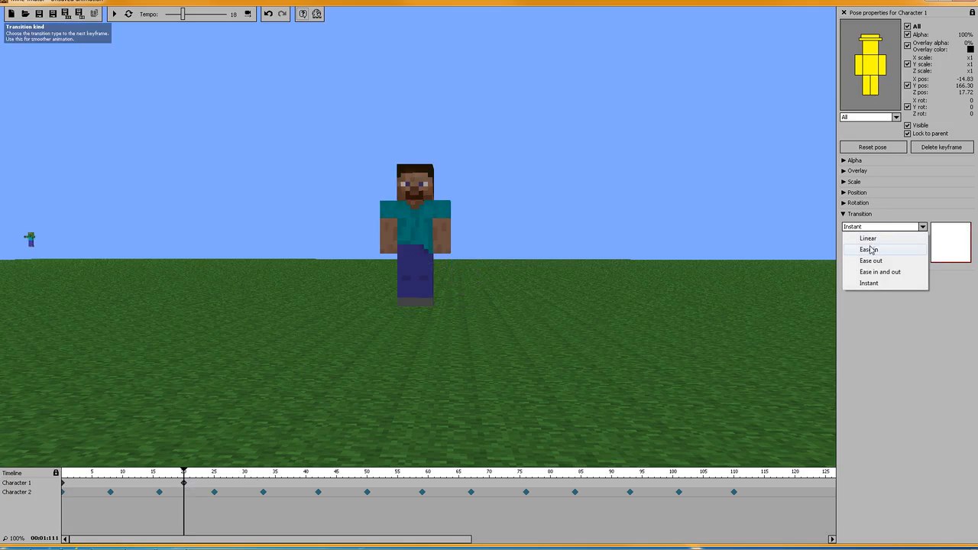
left_click(870, 249)
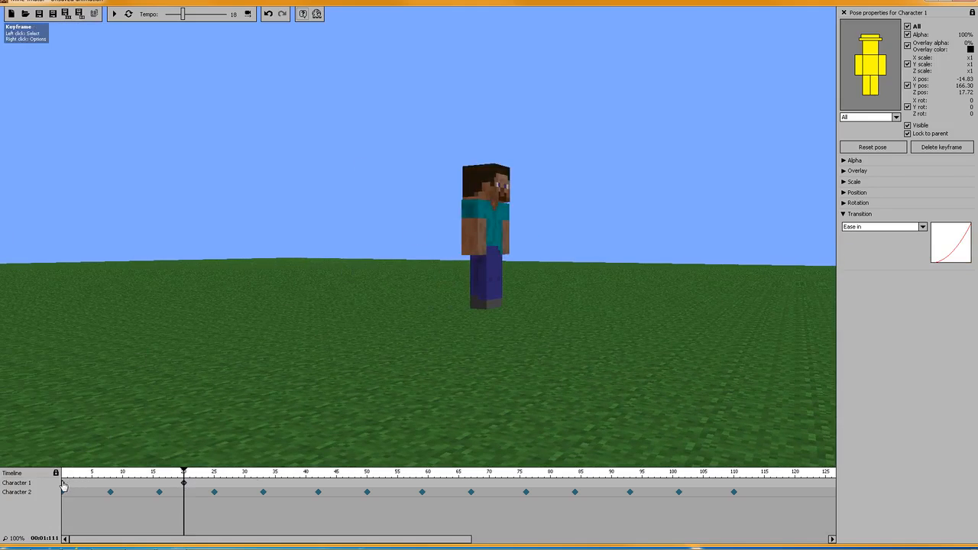
left_click(64, 483)
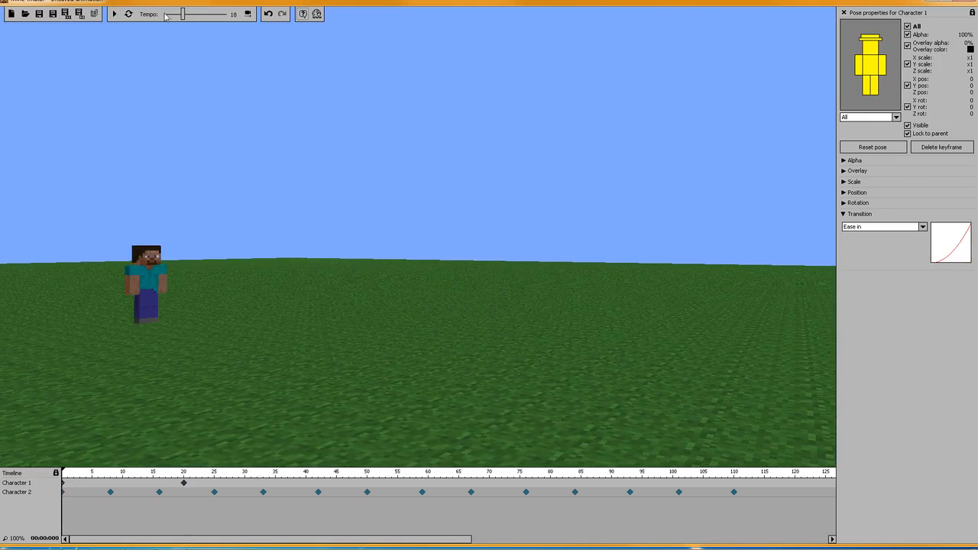
left_click(113, 14)
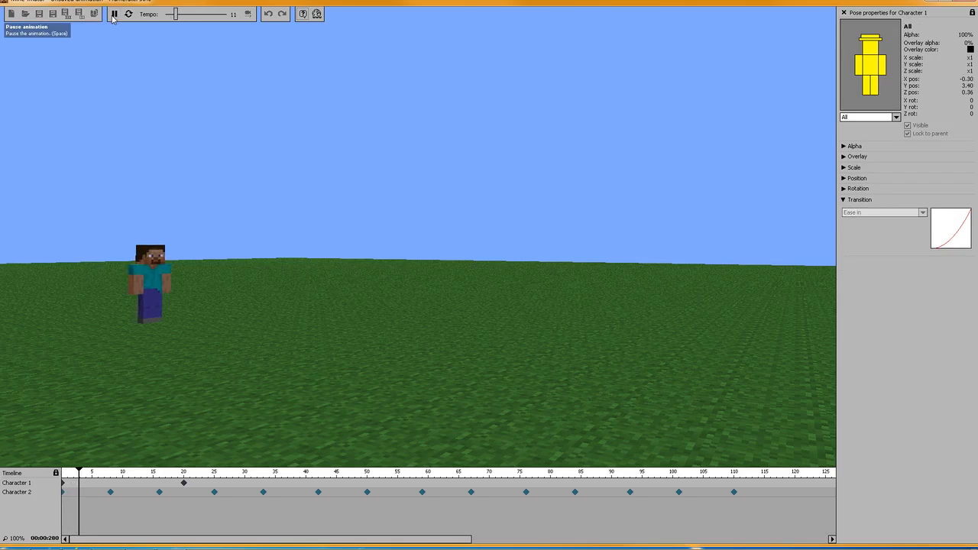
left_click(113, 13)
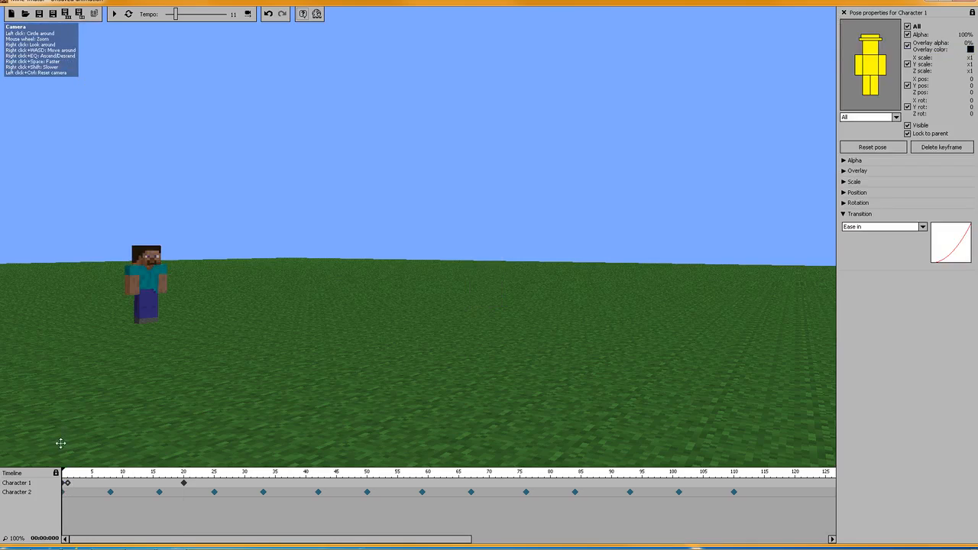
Step: Check the keyframe options and play the animation again to review the ease-in motion
right_click(67, 493)
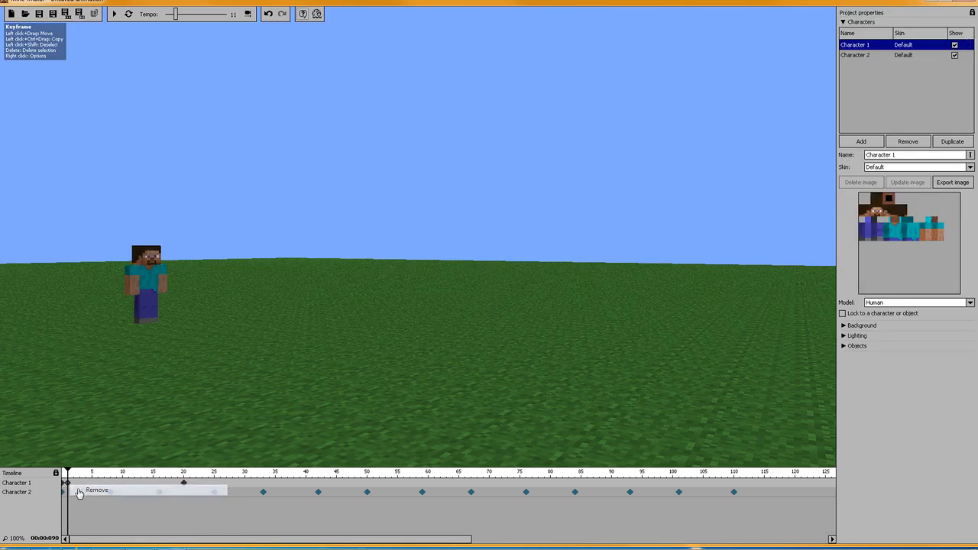
left_click(115, 14)
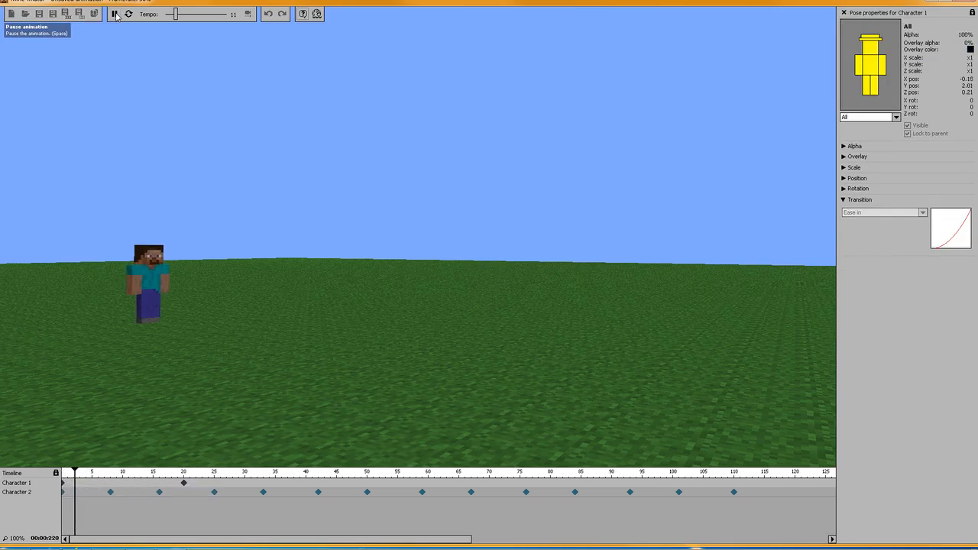
left_click(115, 13)
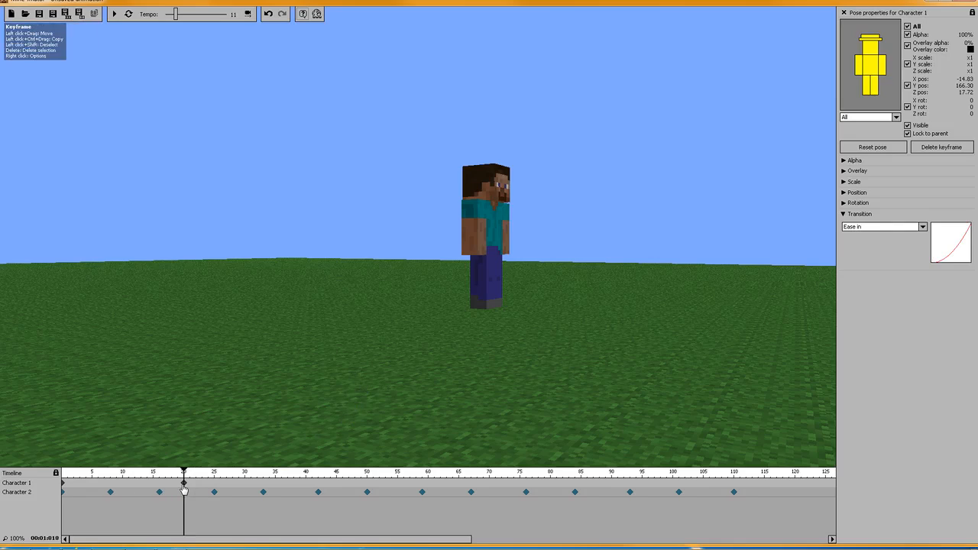
Step: Switch the transition to Ease out and play the animation to preview it
left_click(883, 226)
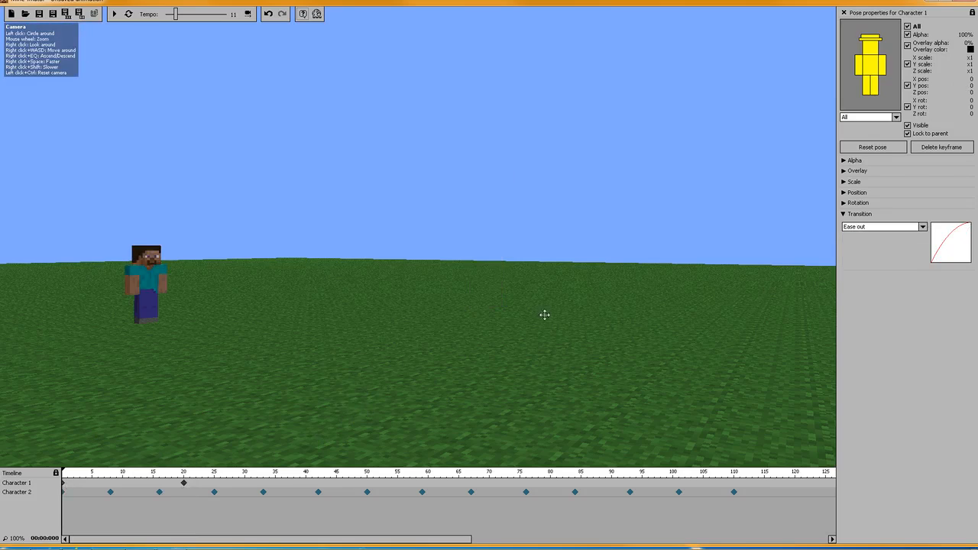
left_click(113, 14)
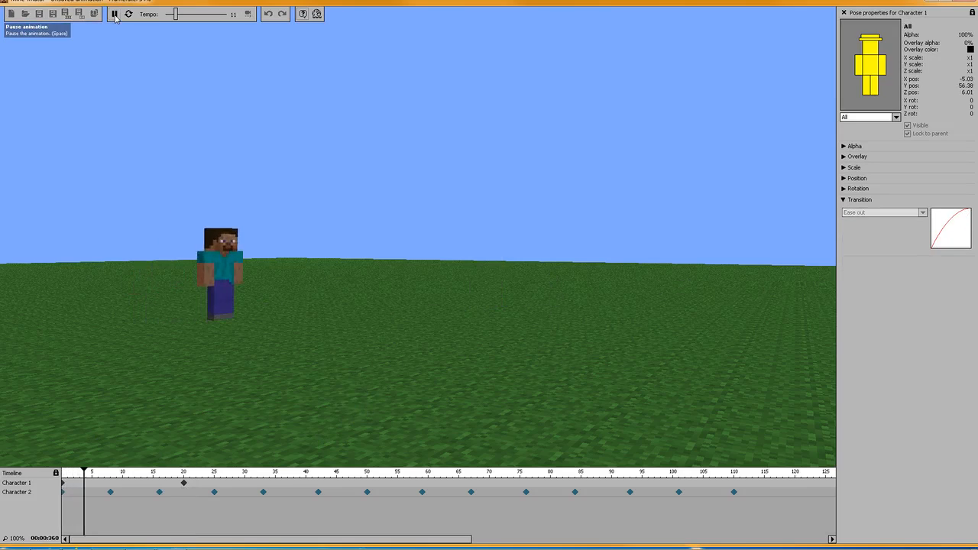
left_click(113, 14)
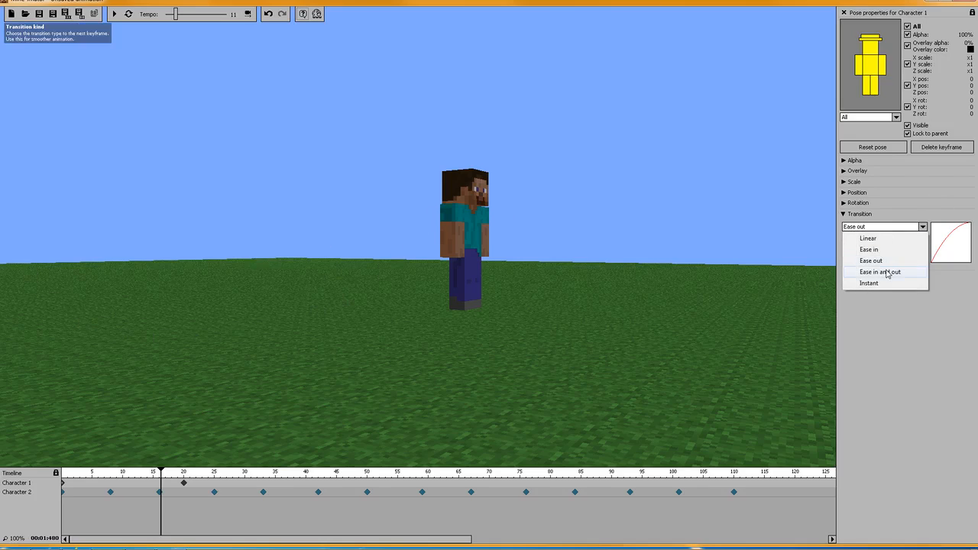
Step: Set the transition to Ease in and out, preview the playback, then return it to Linear
left_click(881, 272)
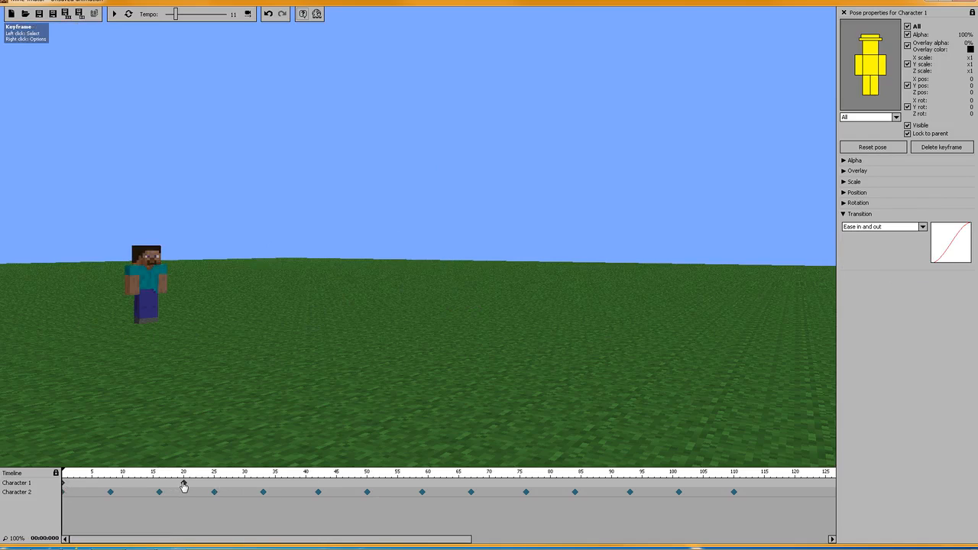
left_click(883, 226)
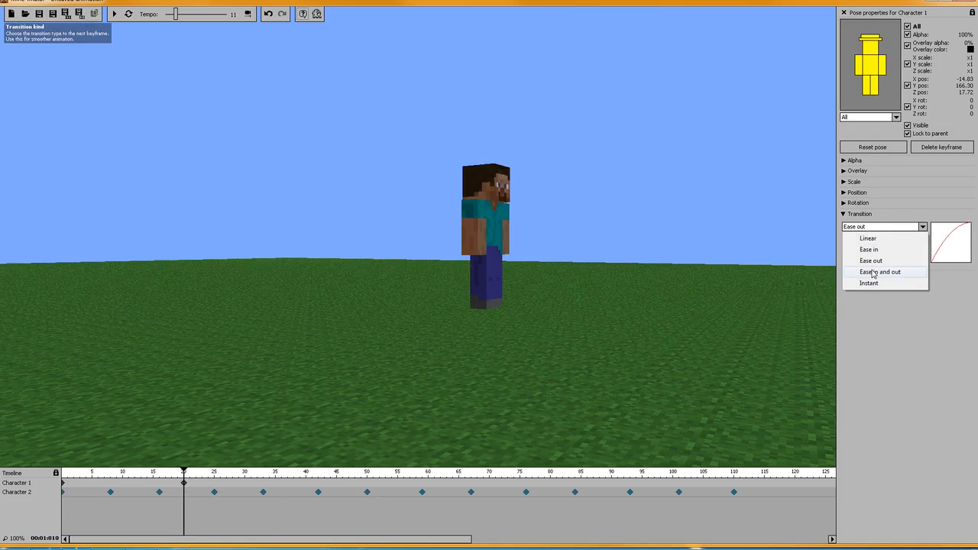
left_click(880, 272)
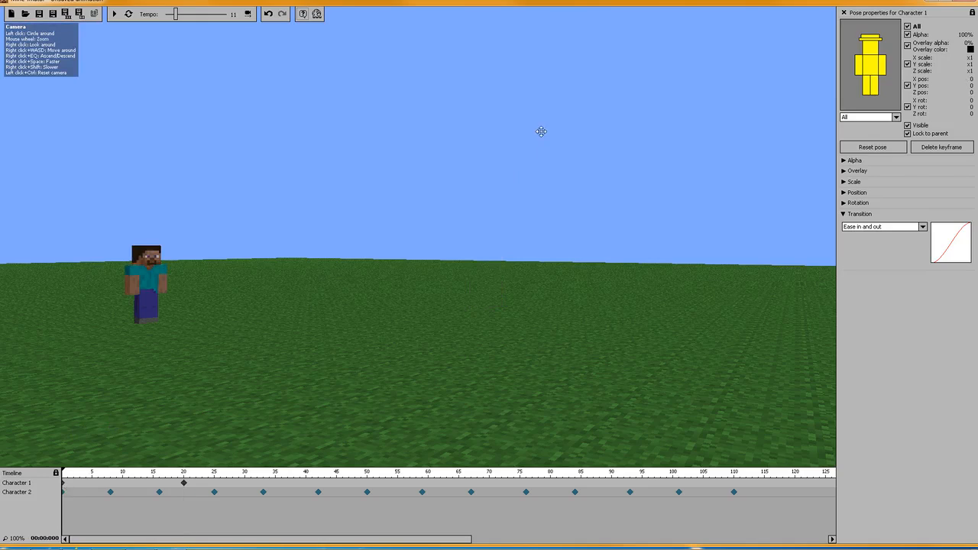
left_click(113, 14)
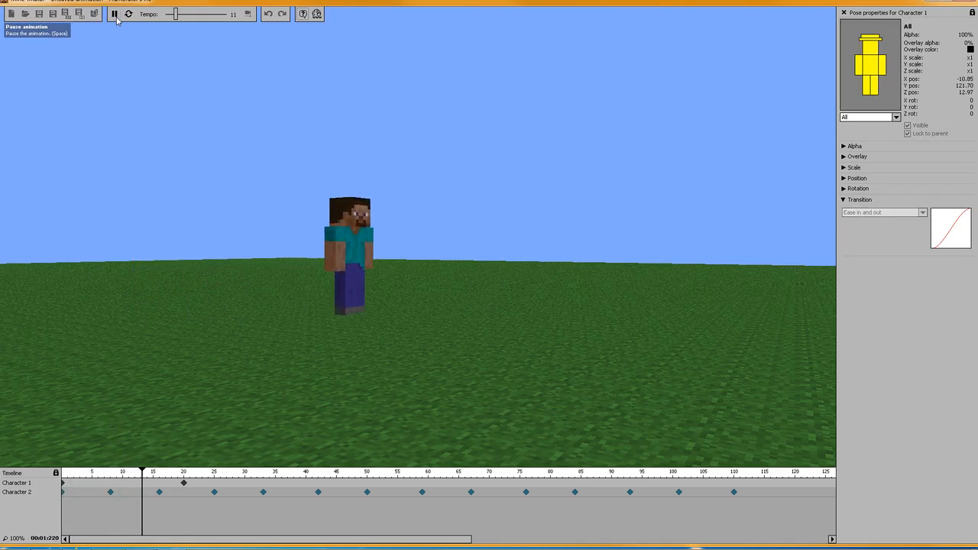
left_click(113, 13)
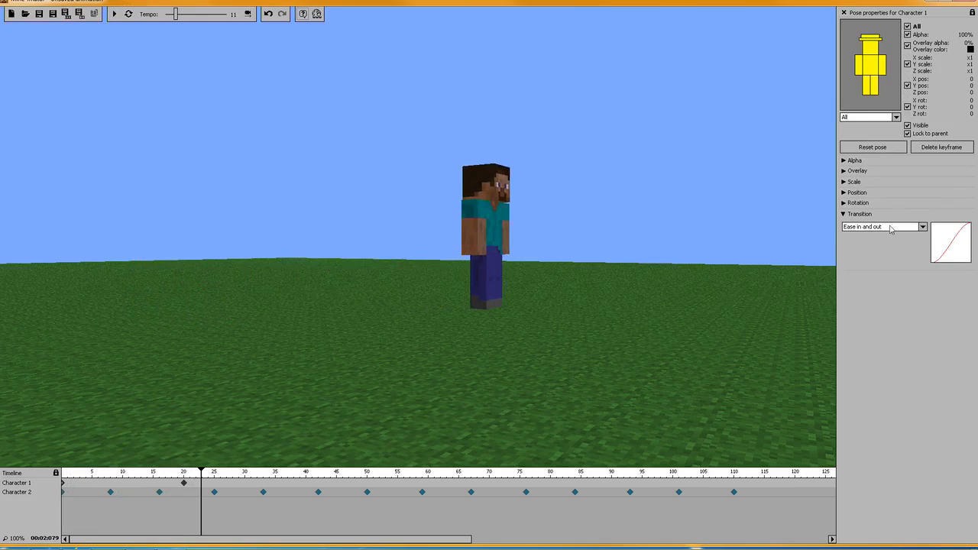
left_click(883, 227)
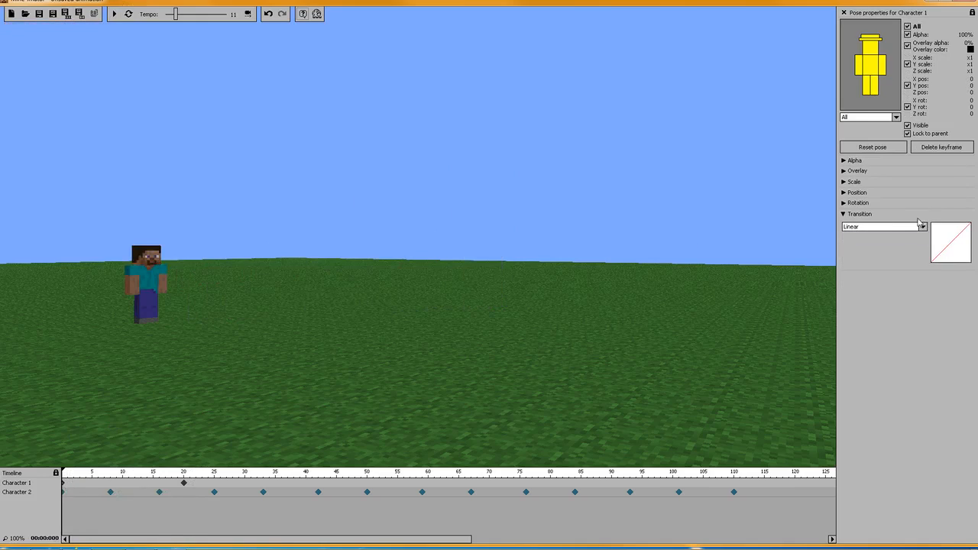
Step: Make the frame-20 keyframe's transition Instant and play to preview Steve's sudden jump
left_click(884, 226)
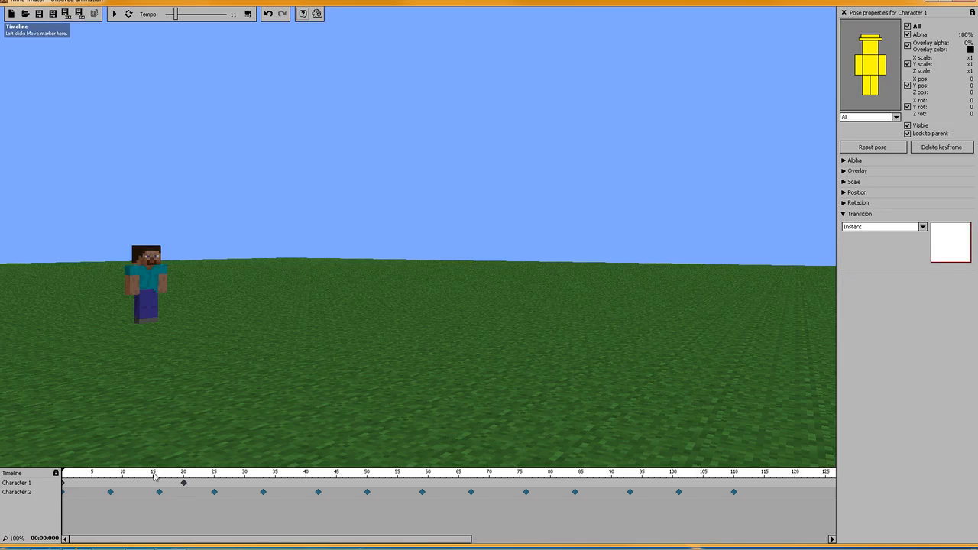
left_click(183, 471)
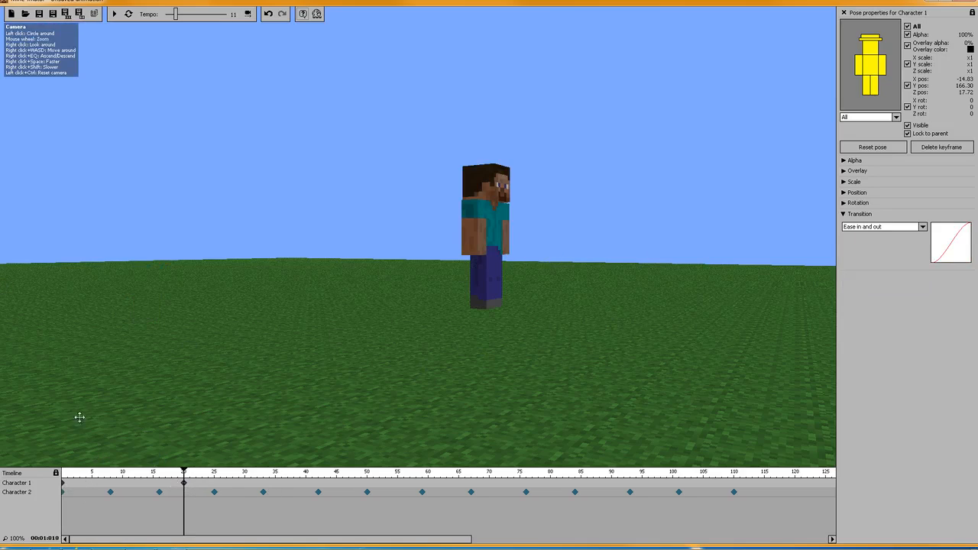
left_click(884, 227)
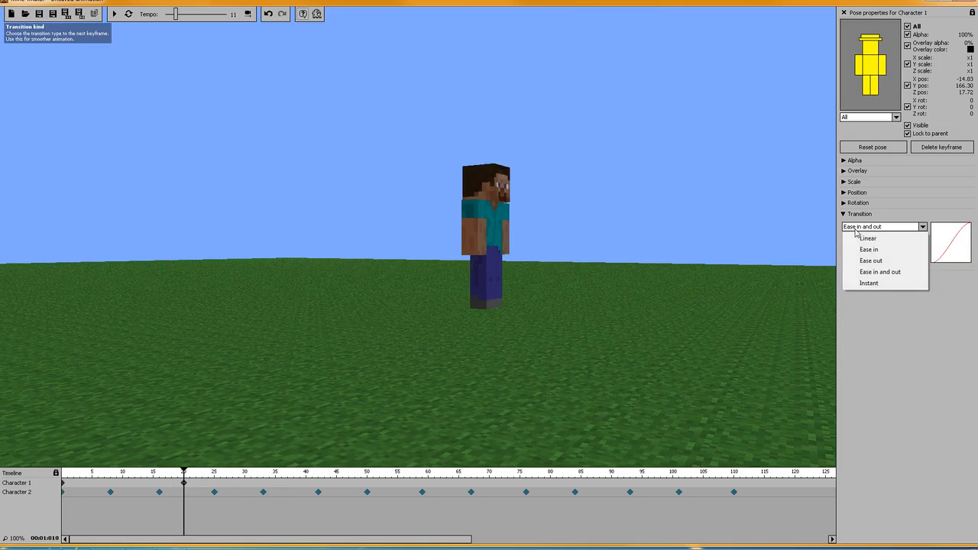
left_click(869, 282)
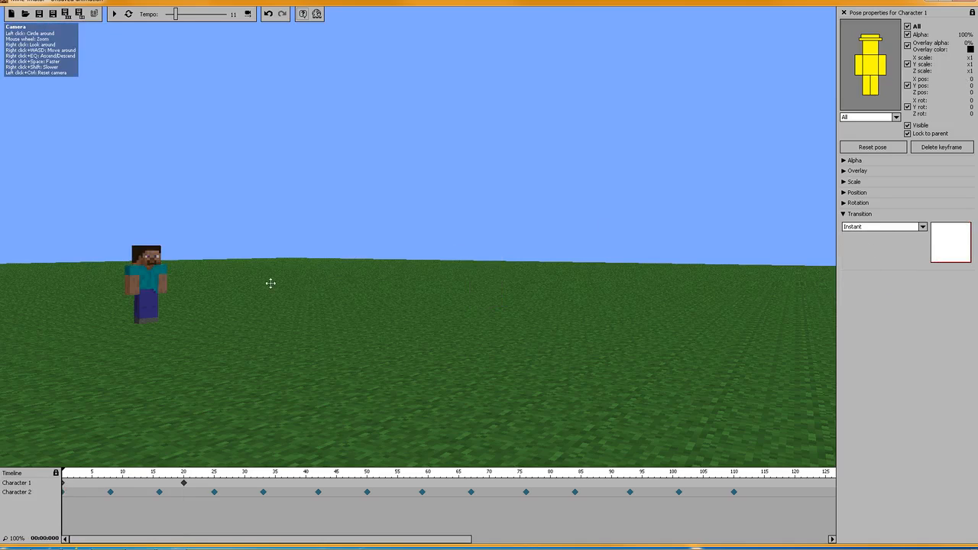
left_click(114, 14)
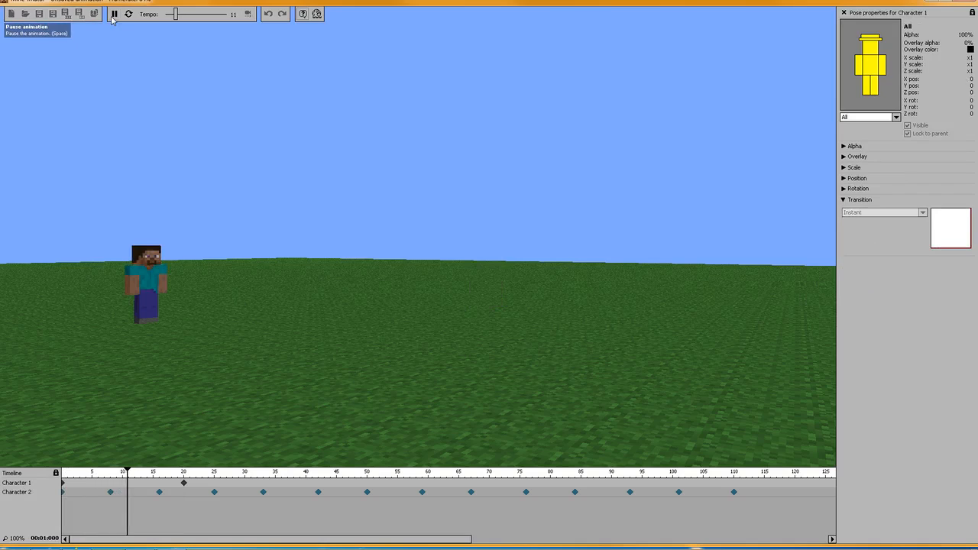
left_click(113, 14)
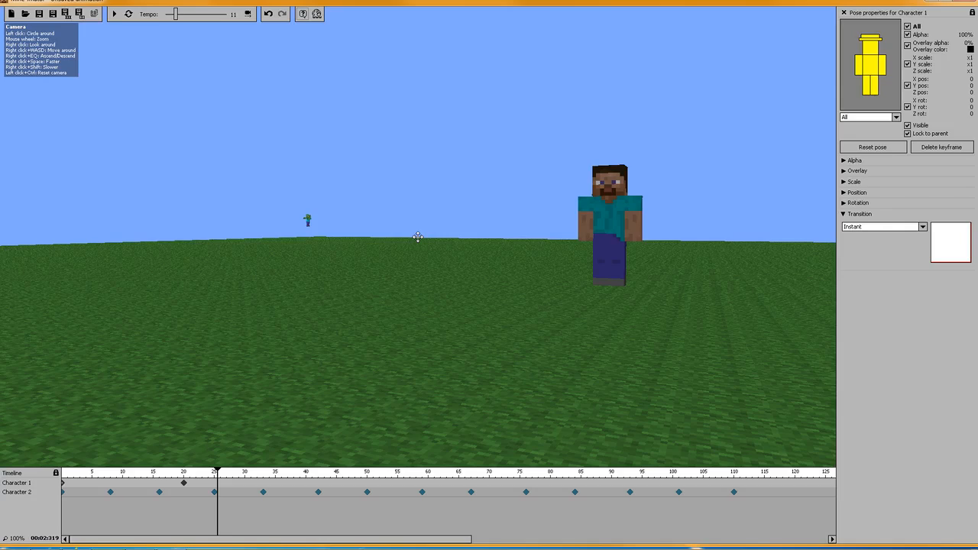
mouse_move(599, 300)
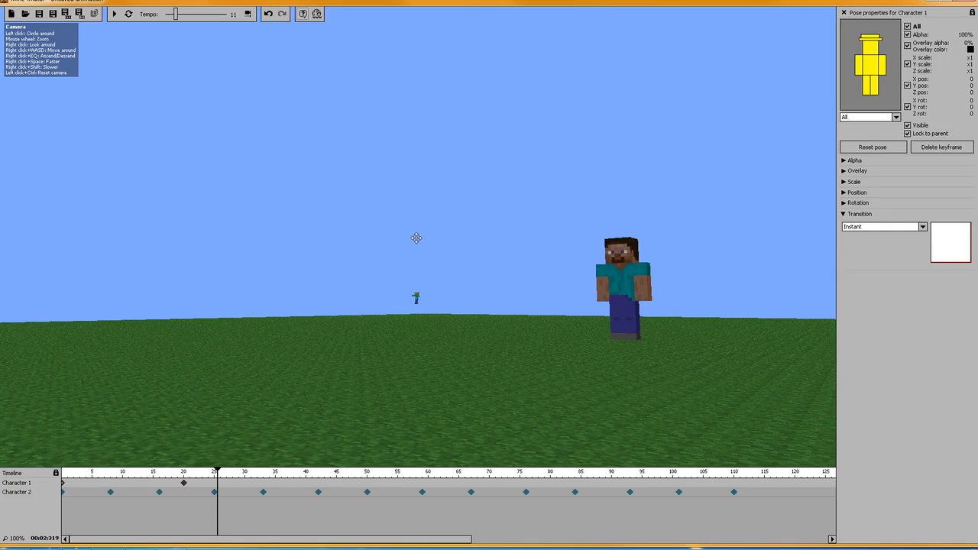
mouse_move(663, 211)
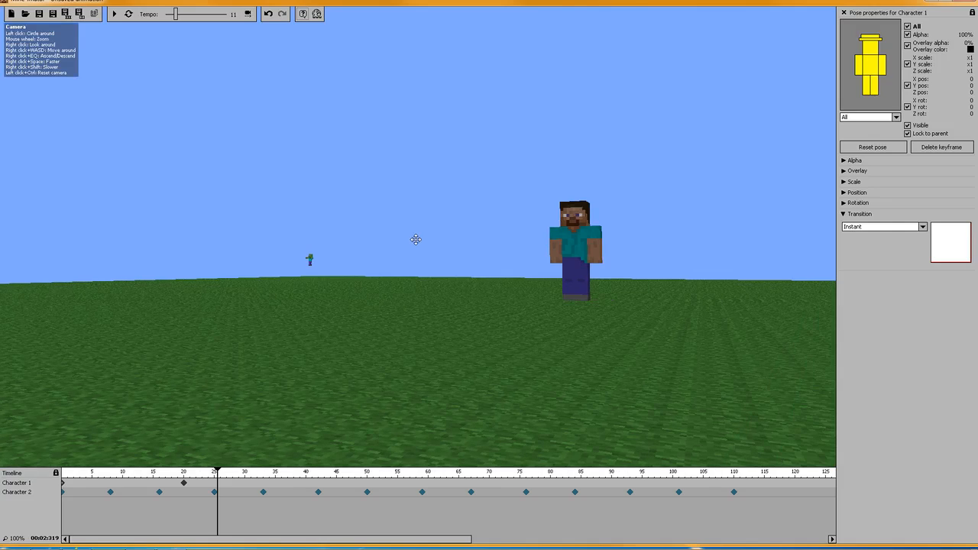
mouse_move(428, 252)
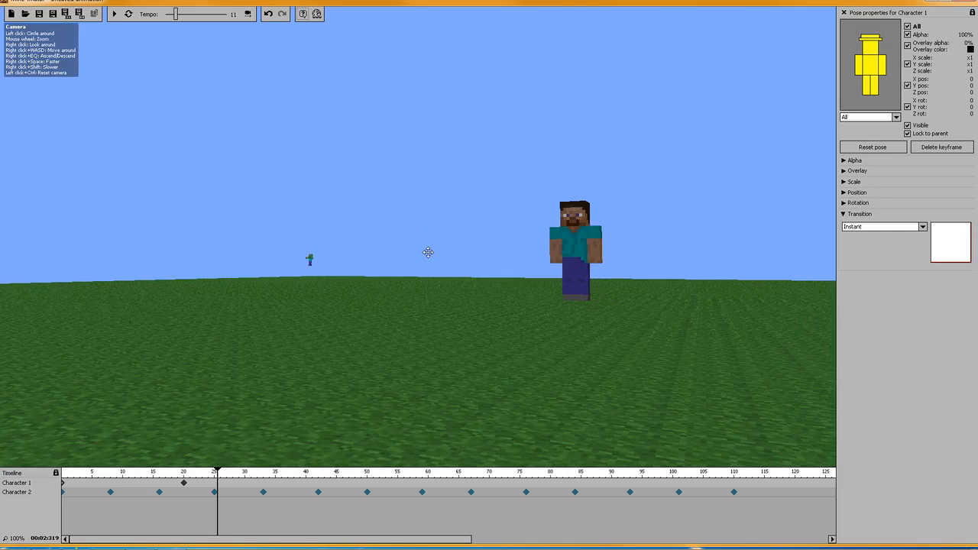